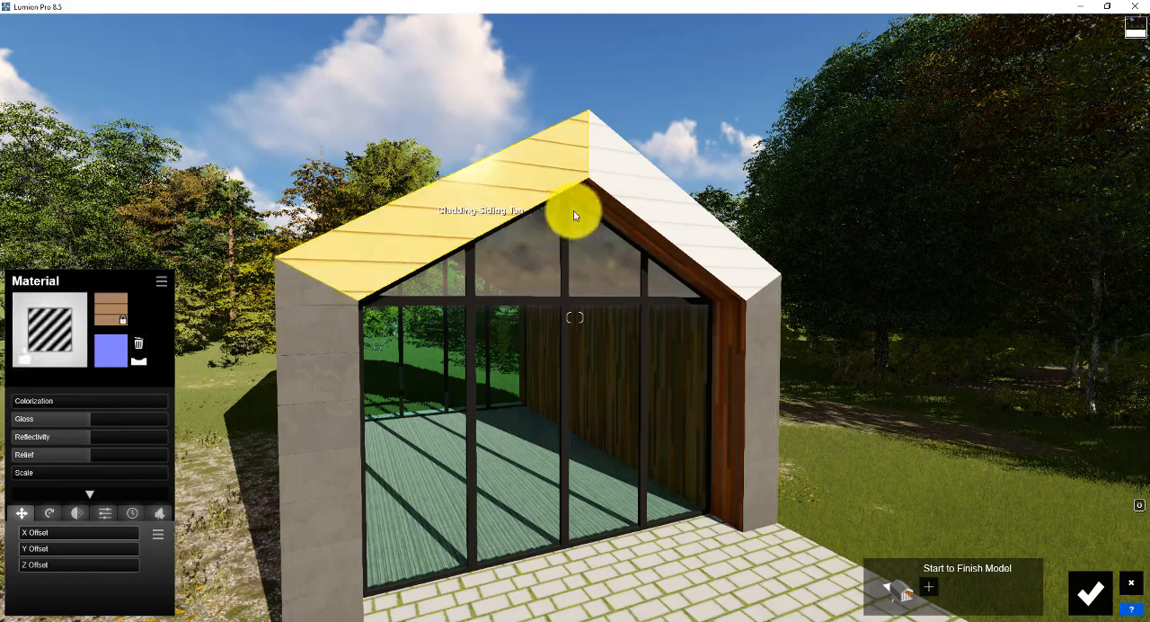
pyautogui.moveTo(763, 424)
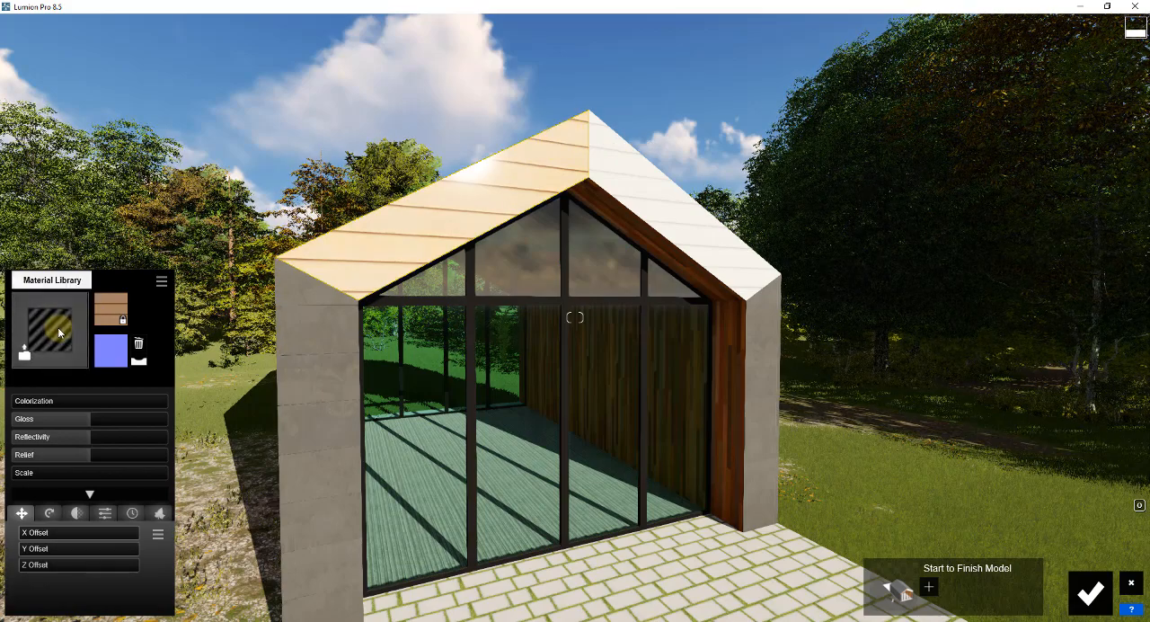
# - Load MetalPanelRectangular001_COL_3K_SPECULAR.jpg as the trim cladding's colour map and set Colorization
pyautogui.click(49, 328)
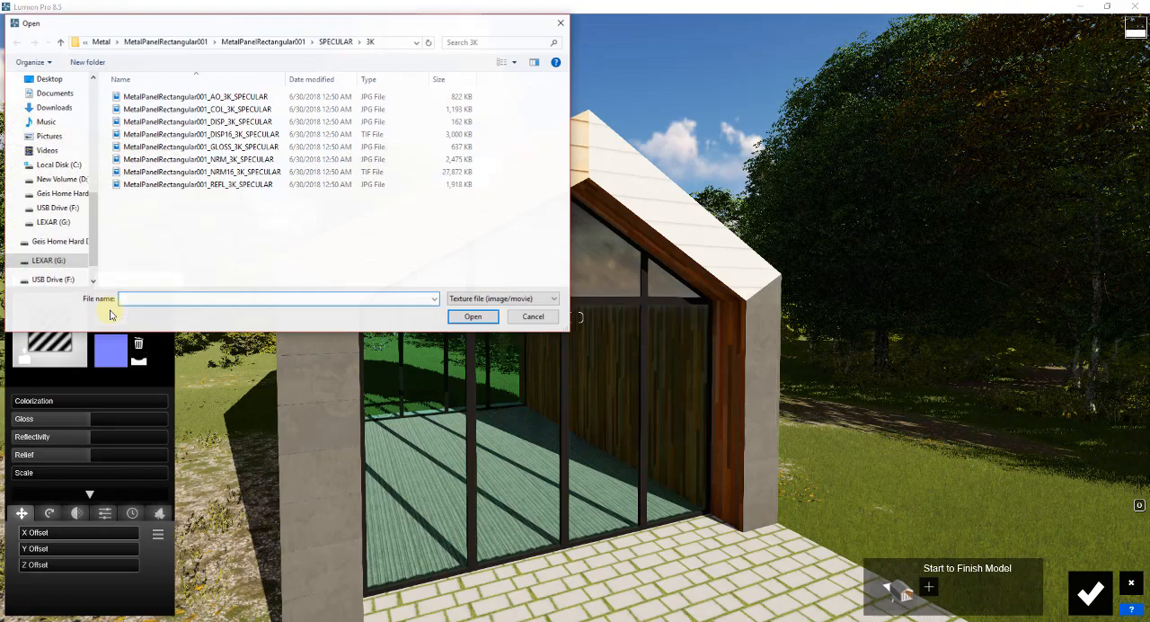
pyautogui.click(207, 109)
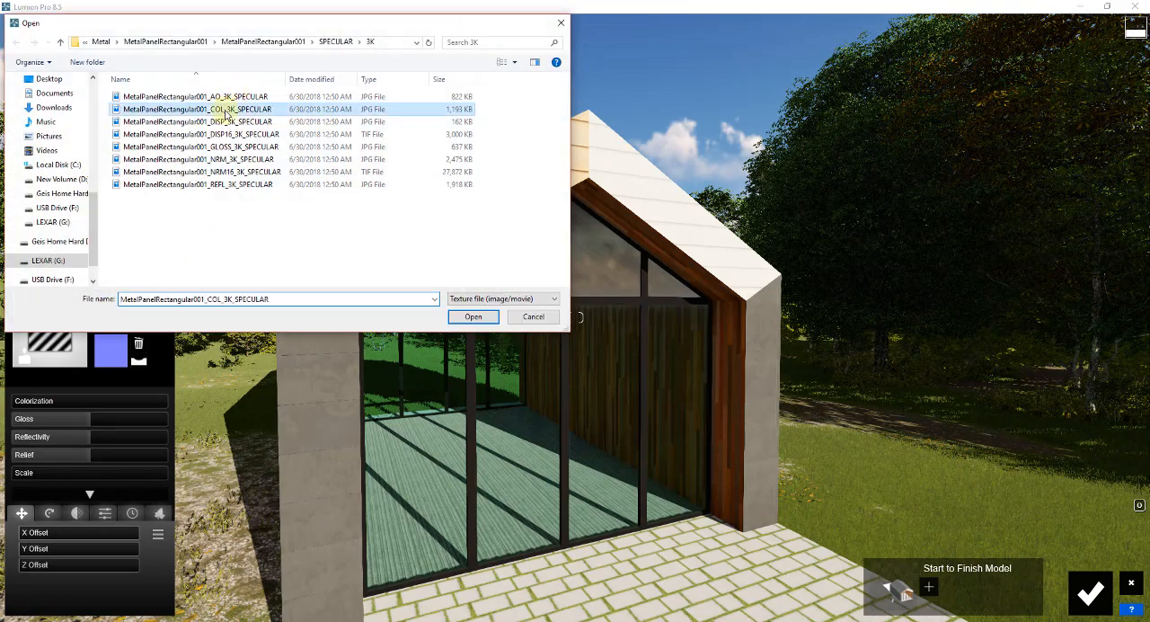
pyautogui.click(472, 317)
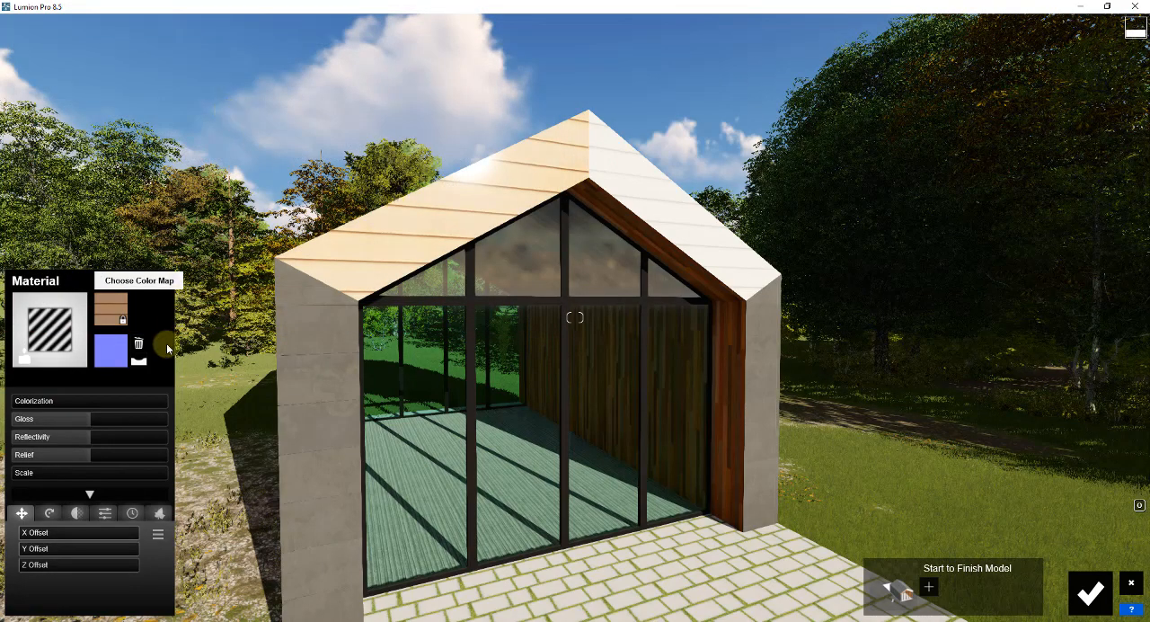
pyautogui.click(139, 308)
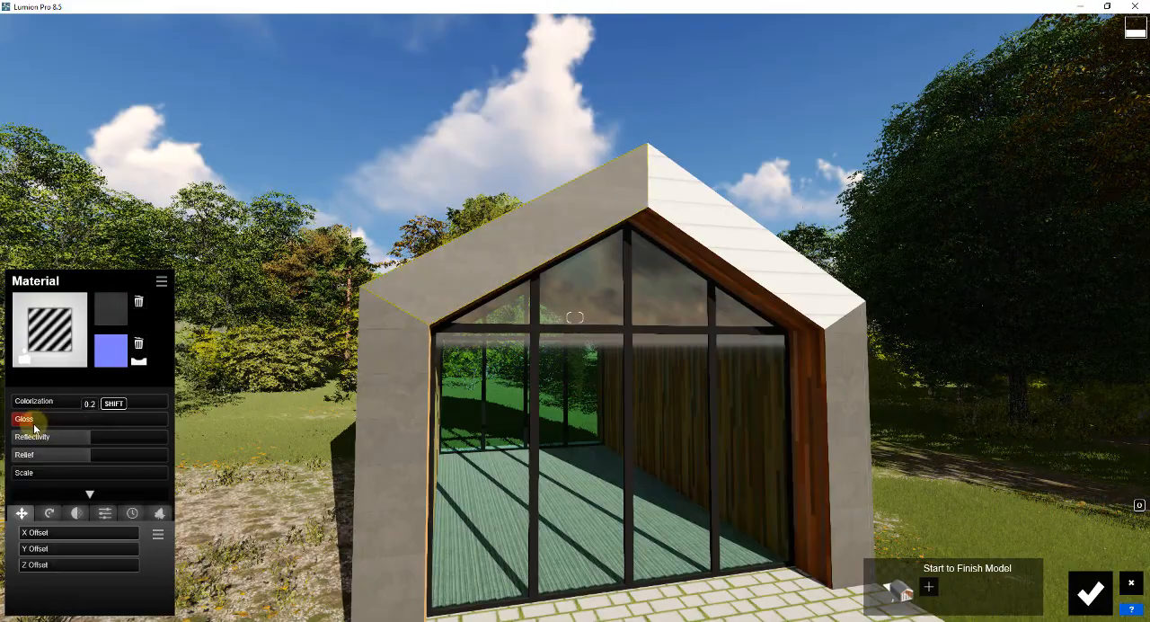
# - Tune the grey metal panel material's relief and texture scale sliders
pyautogui.rightClick(157, 531)
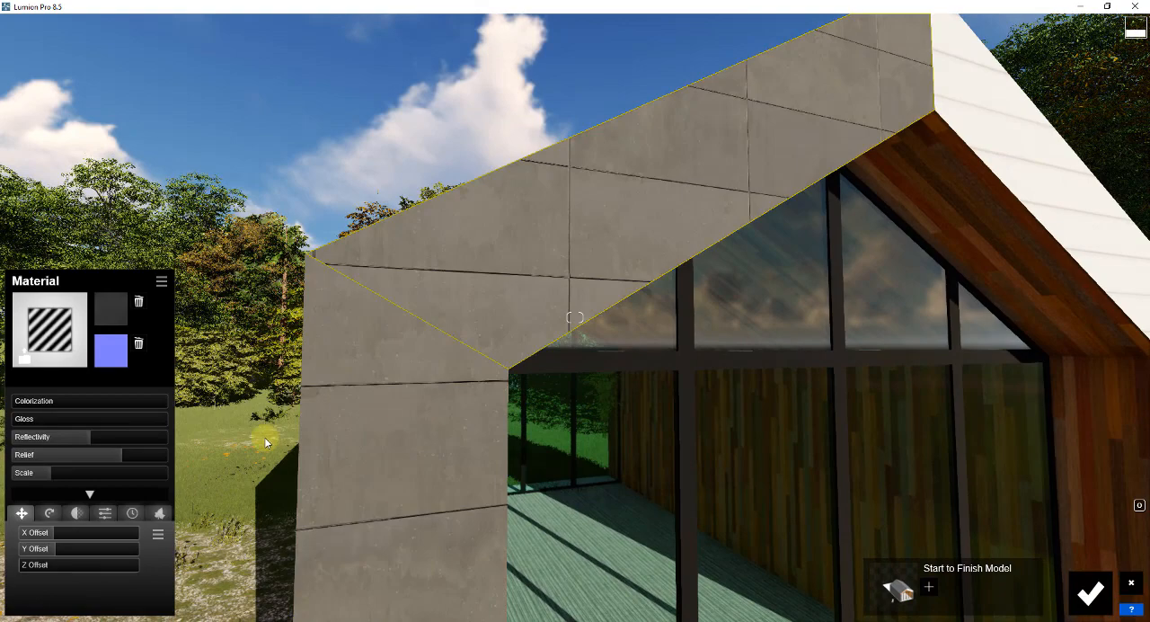
pyautogui.moveTo(579, 319)
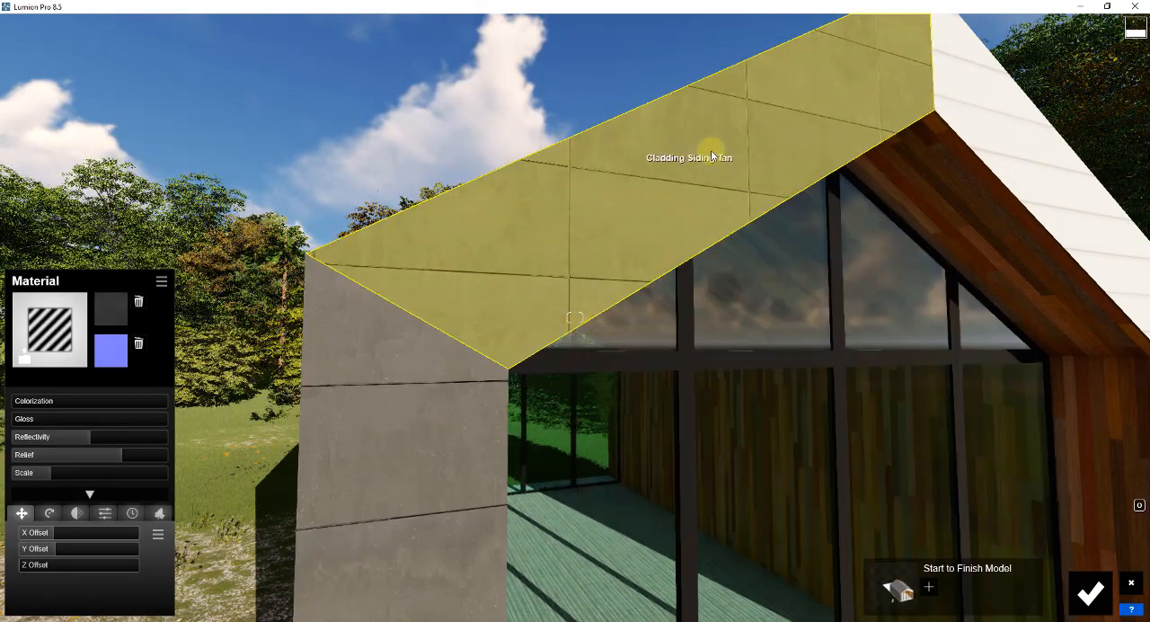
pyautogui.click(49, 513)
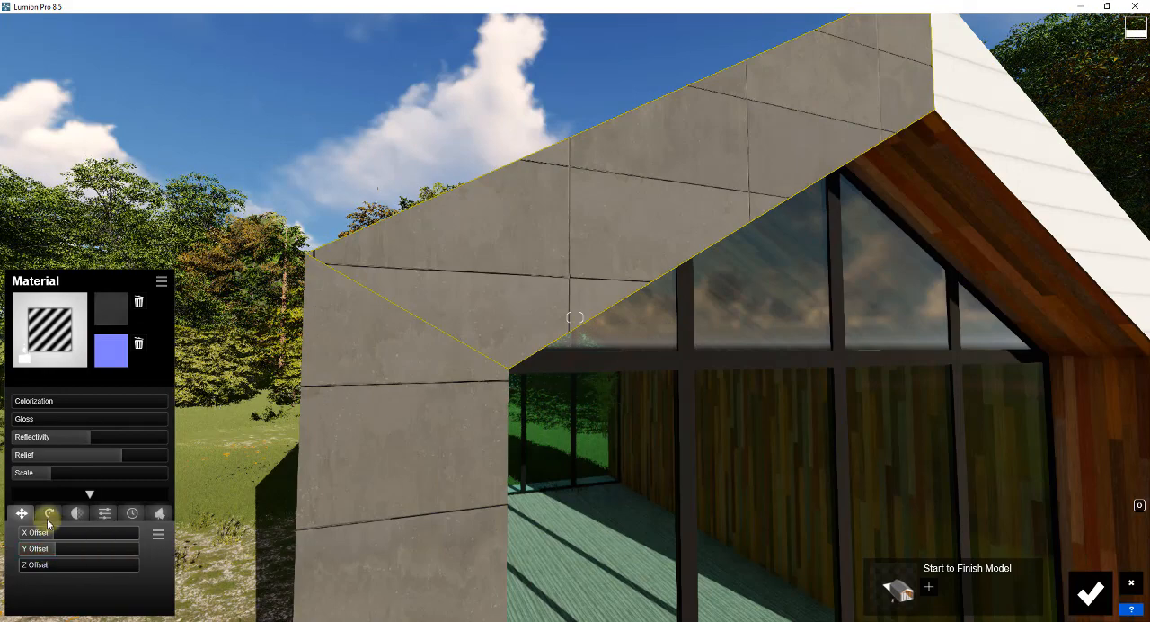
# - Rotate the panel texture to about 169° bank, offset X to 0.285, and scale to about 3.79
pyautogui.click(49, 512)
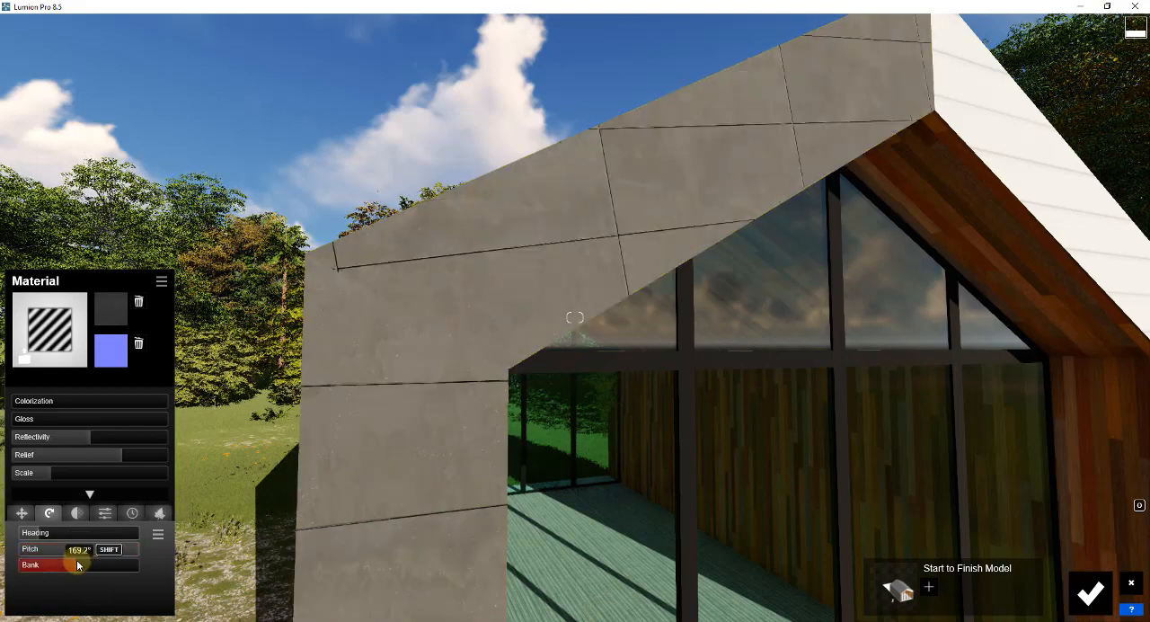
pyautogui.moveTo(99, 549); pyautogui.dragTo(72, 549)
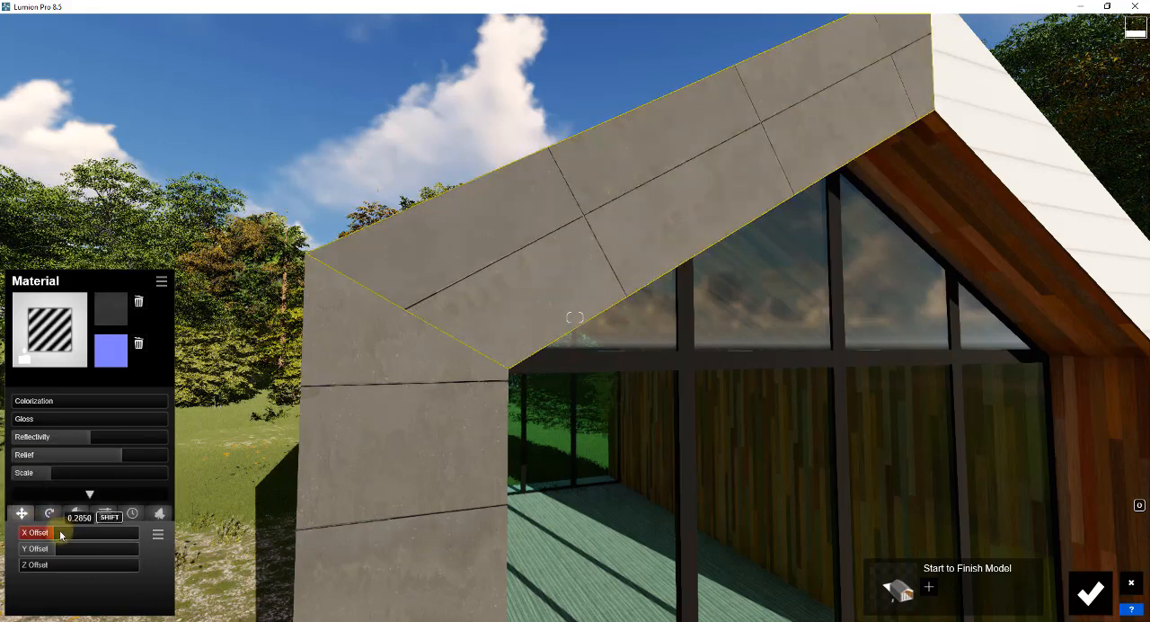
pyautogui.moveTo(81, 532); pyautogui.dragTo(62, 532)
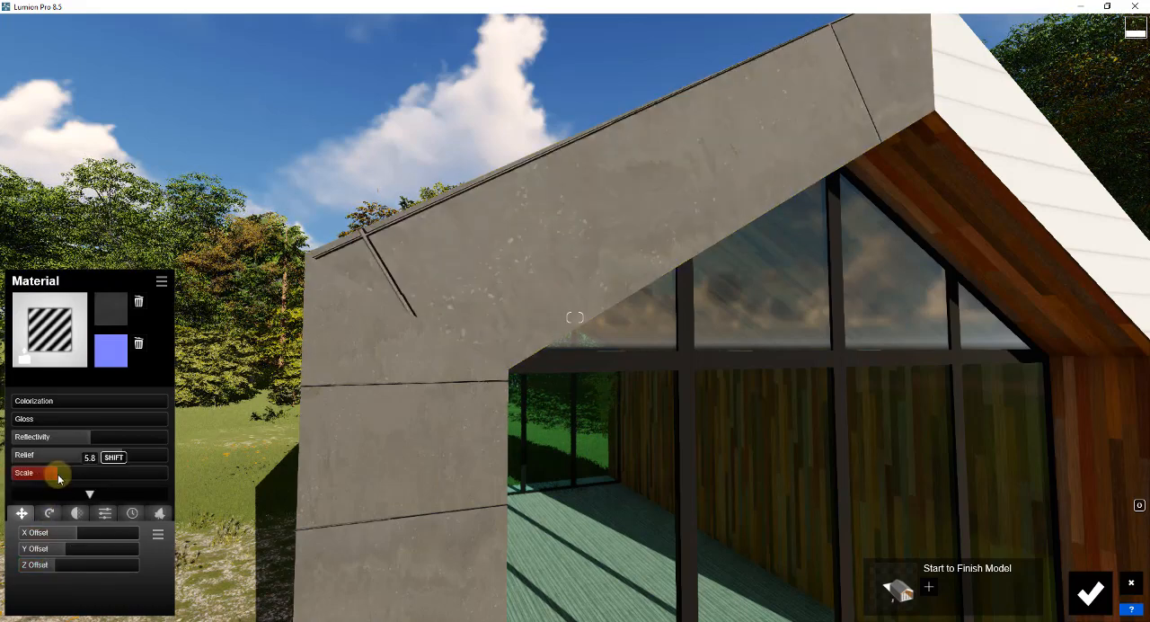
pyautogui.moveTo(58, 473); pyautogui.dragTo(49, 458)
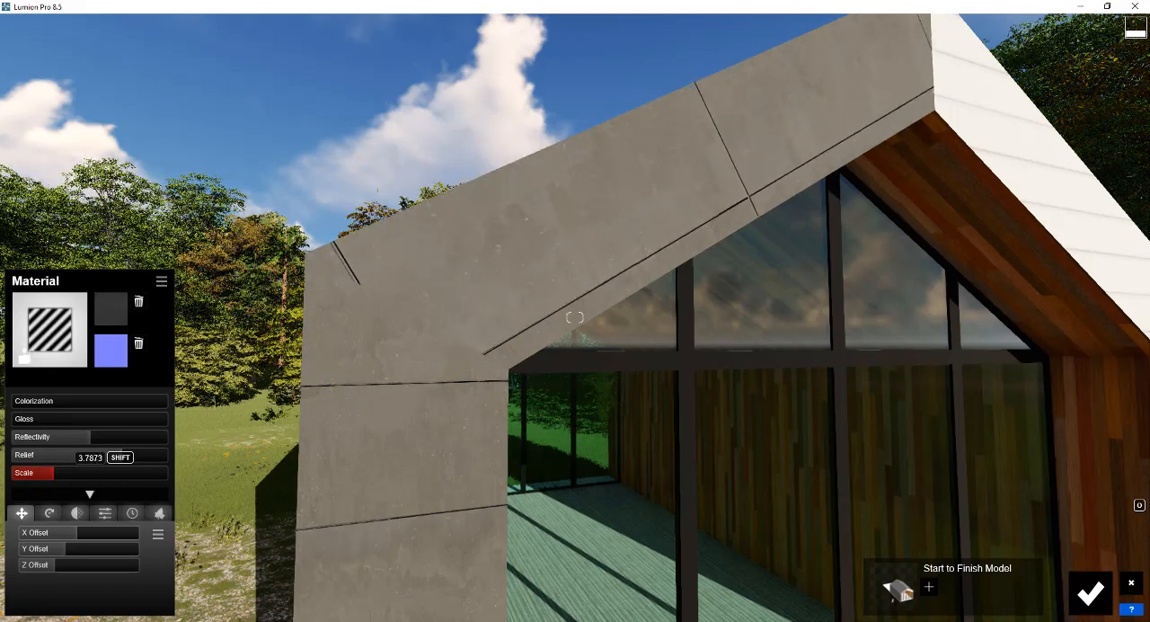
pyautogui.moveTo(72, 454); pyautogui.dragTo(49, 455)
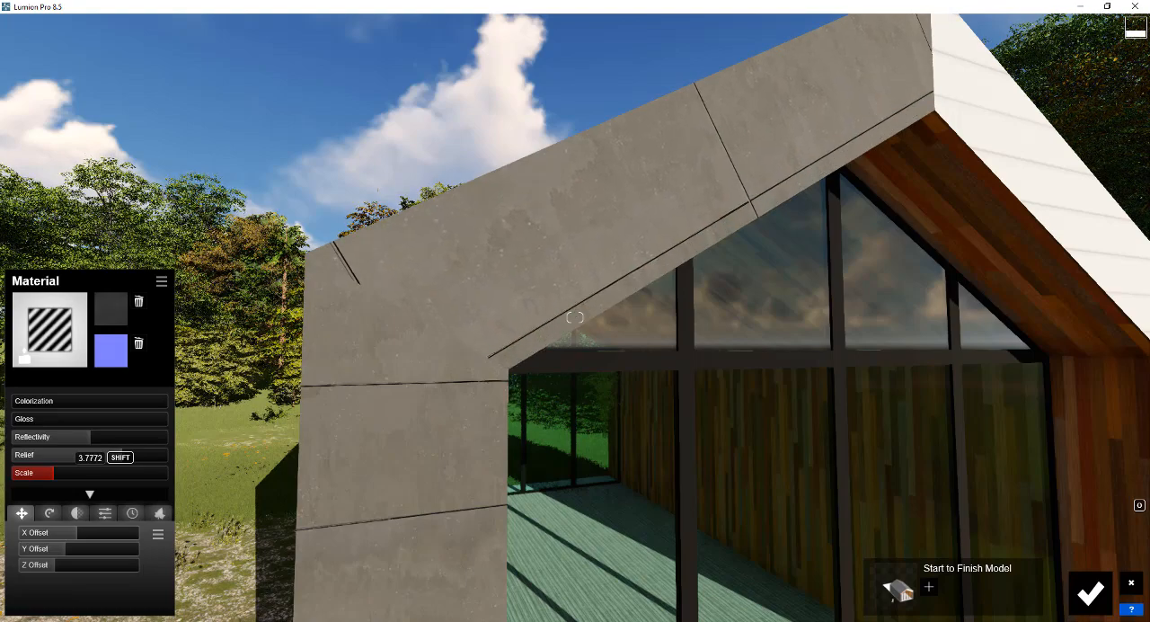
# - Select the white siding surface on the right gable slope for material editing
pyautogui.click(677, 196)
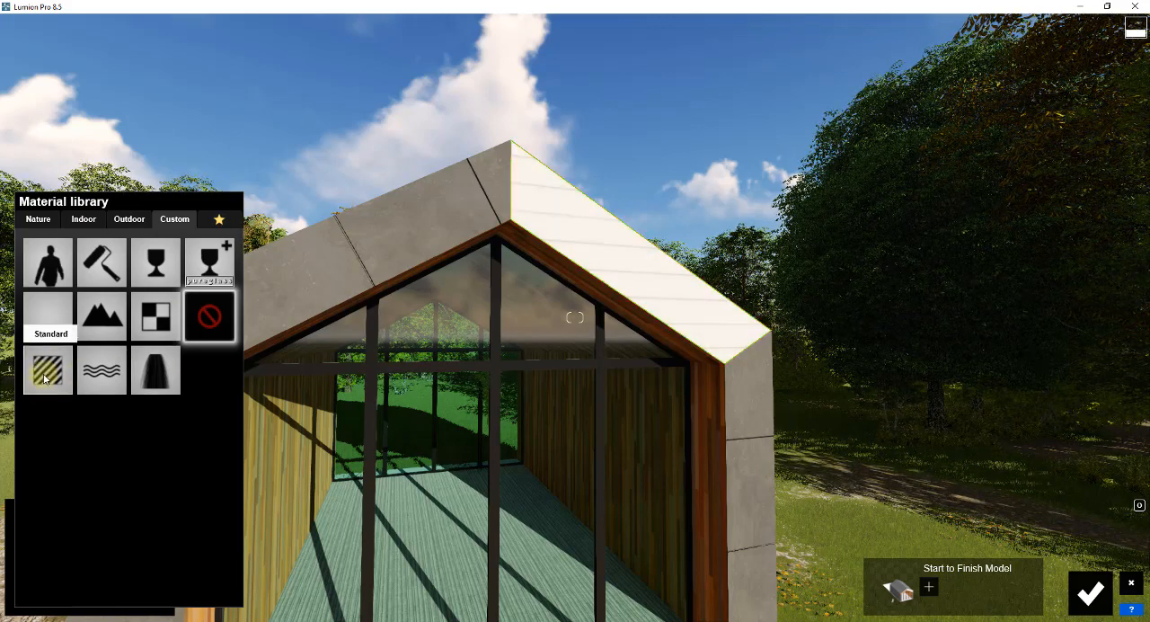
# - Give the right-slope siding a Standard material with the MetalPanelRectangular001 colour map
pyautogui.click(46, 370)
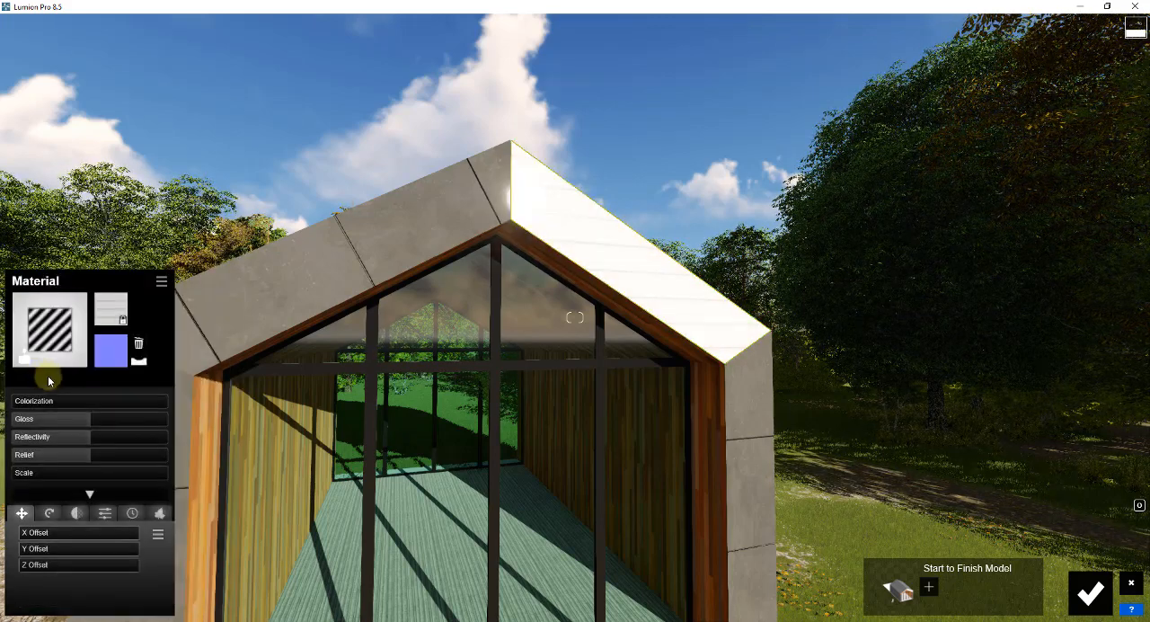
pyautogui.click(1090, 592)
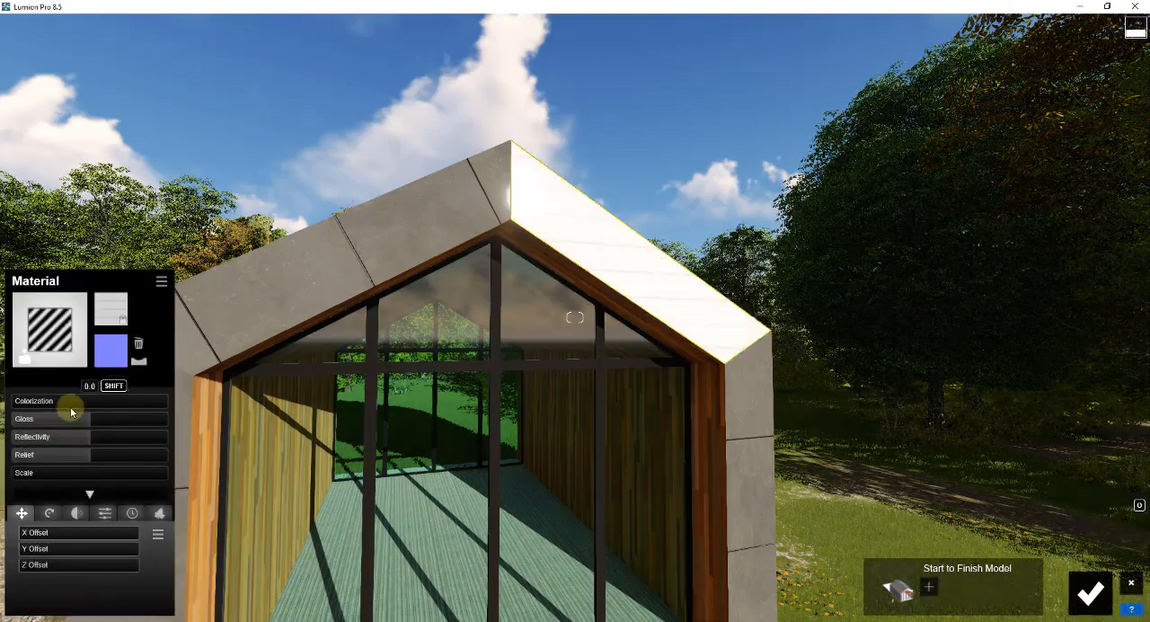
pyautogui.click(110, 310)
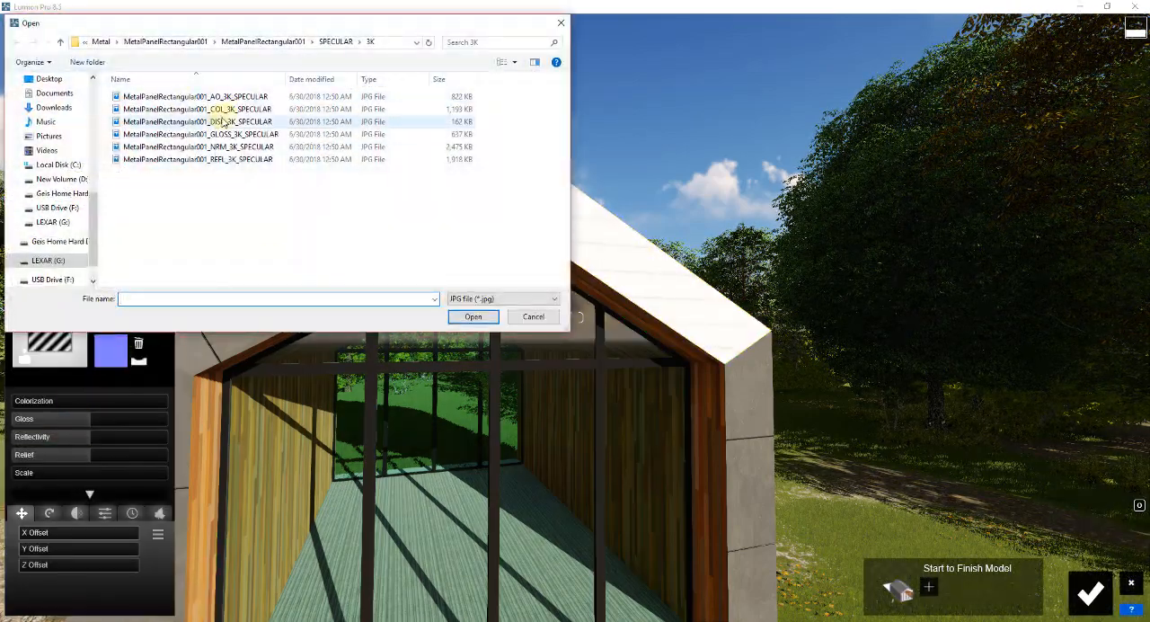
pyautogui.click(533, 316)
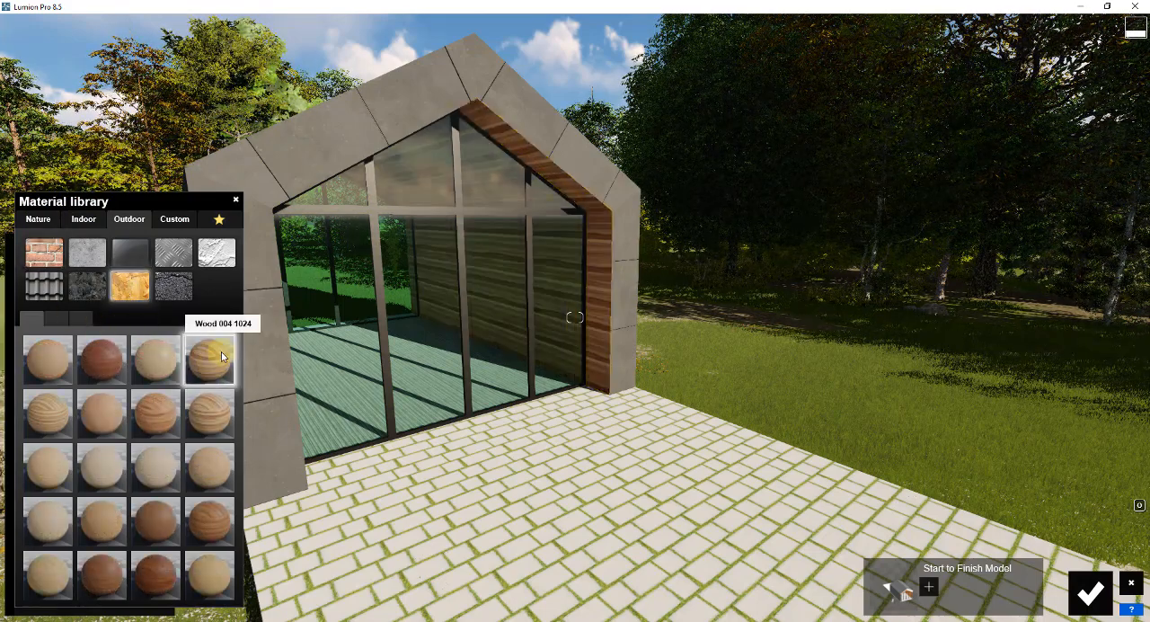
# - Swap the grass-jointed brick pavers for a grey stone outdoor material and confirm
pyautogui.click(209, 359)
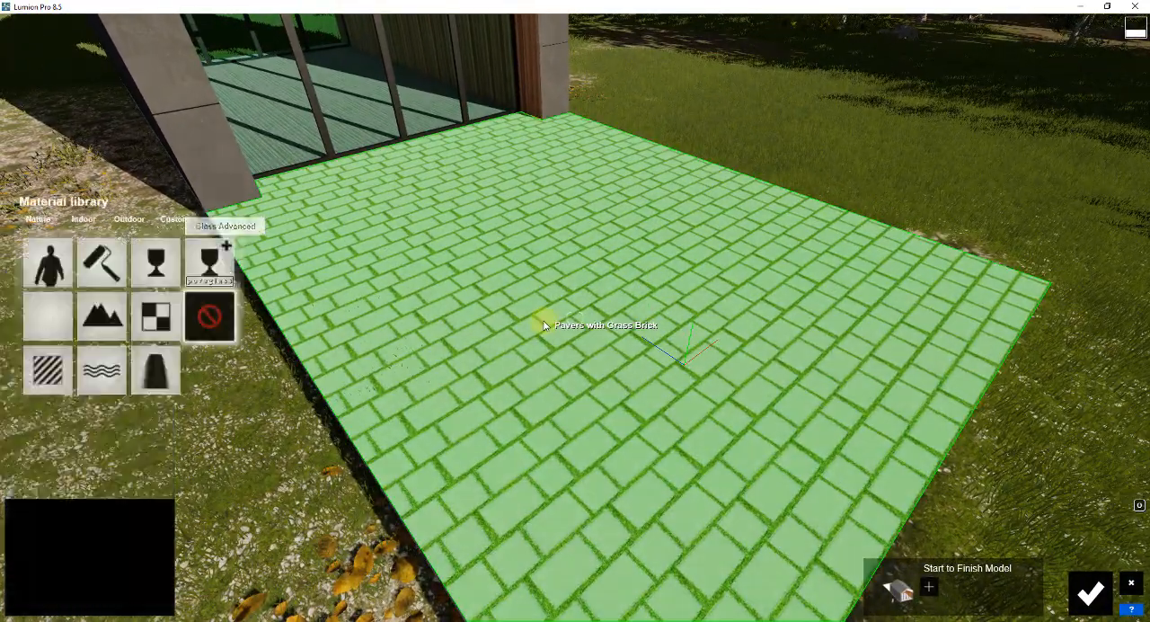
pyautogui.click(128, 219)
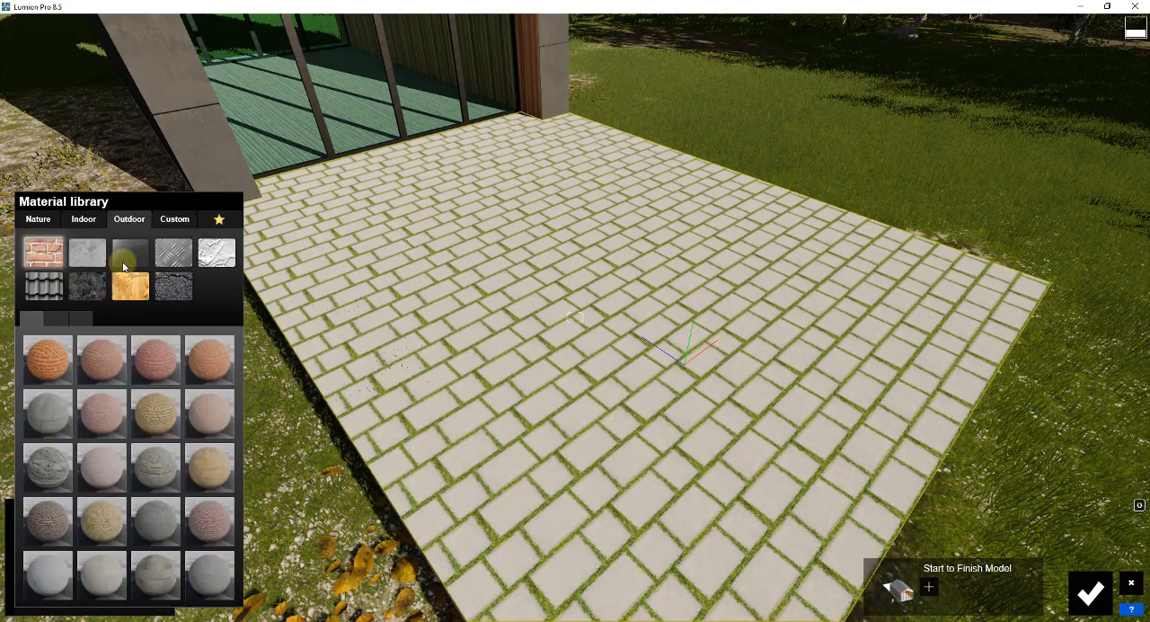
pyautogui.click(45, 252)
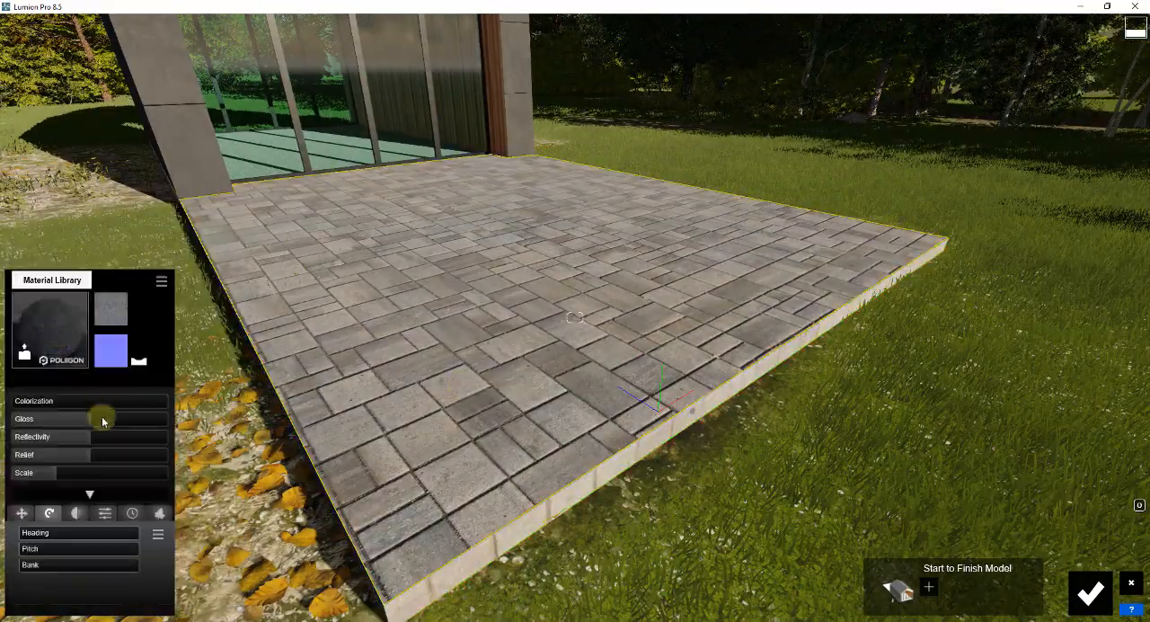
pyautogui.click(21, 512)
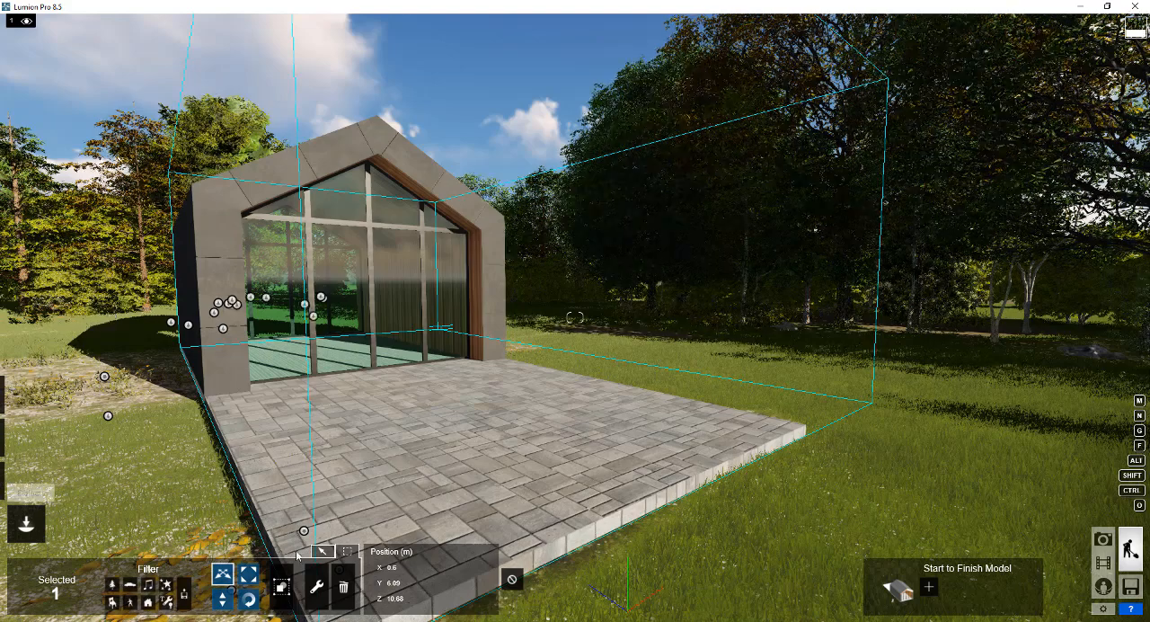
# - Browse the Nature library's fallen-leaves objects such as elm leaf circles
pyautogui.click(172, 579)
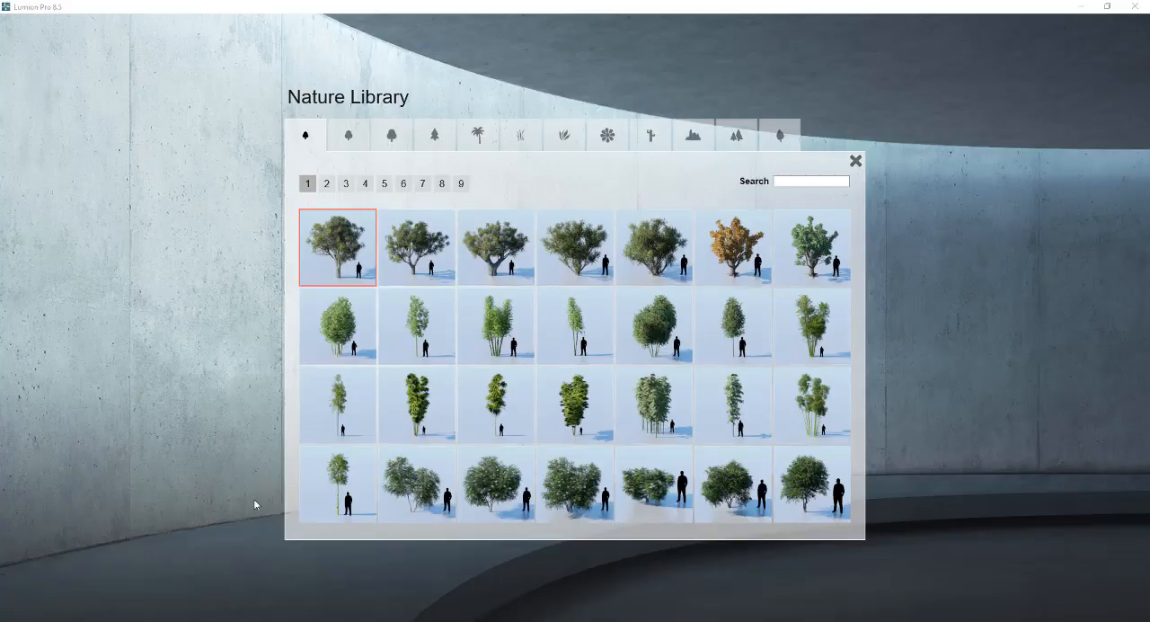
pyautogui.click(778, 135)
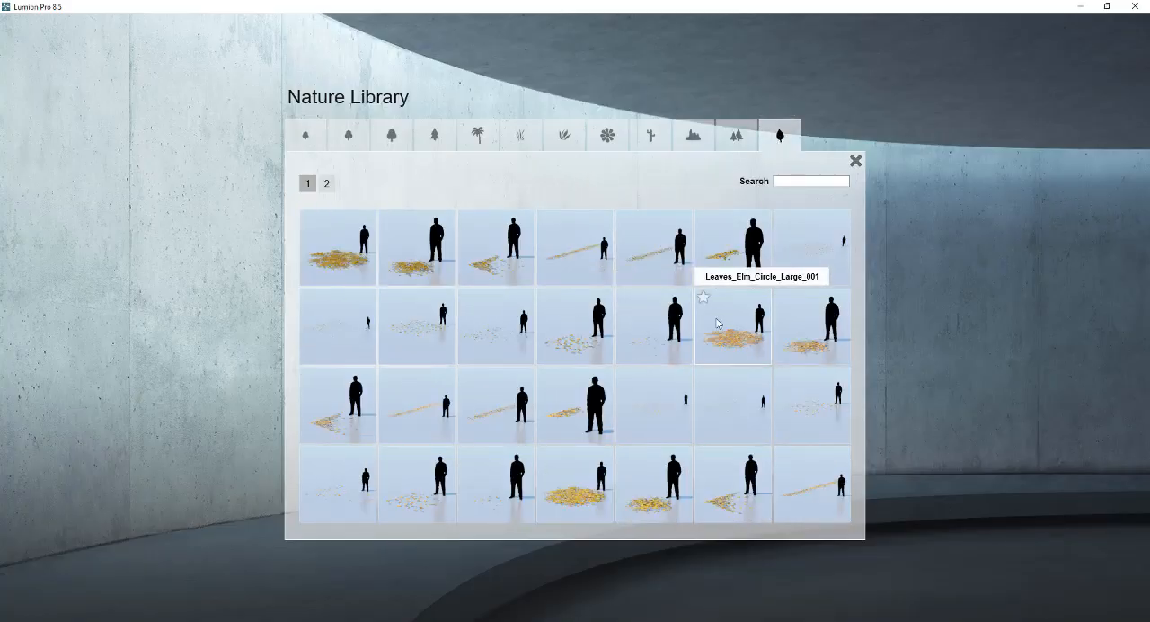
pyautogui.moveTo(427, 334)
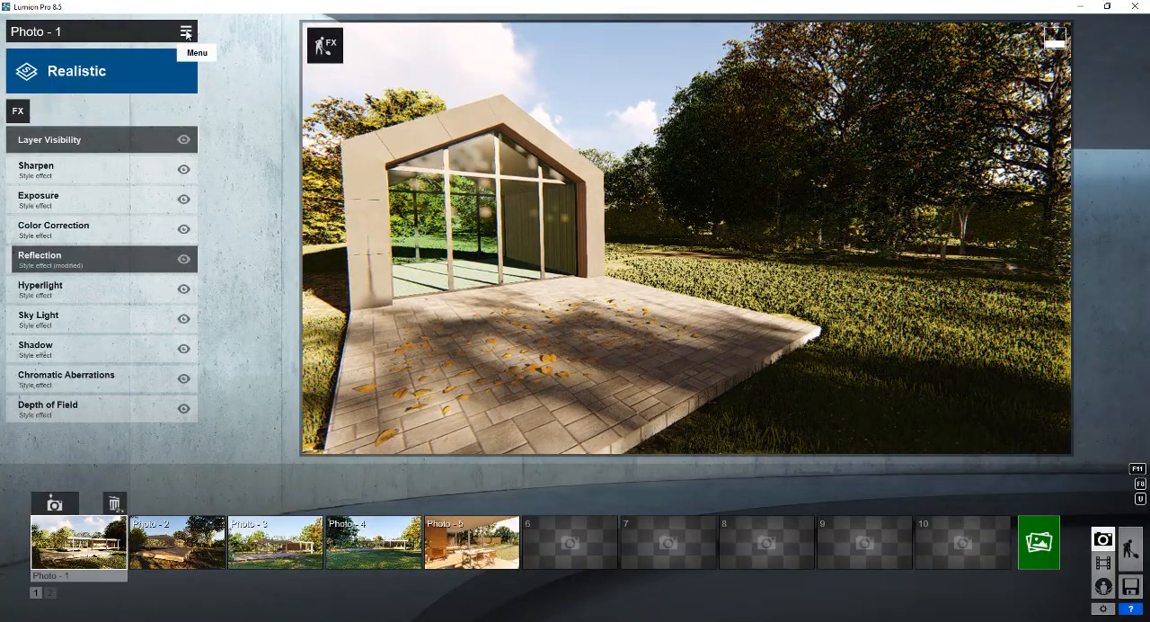
# - Load Realistic Shadow Render.lme from Lumion Presets into Photo - 1's effects
pyautogui.click(185, 31)
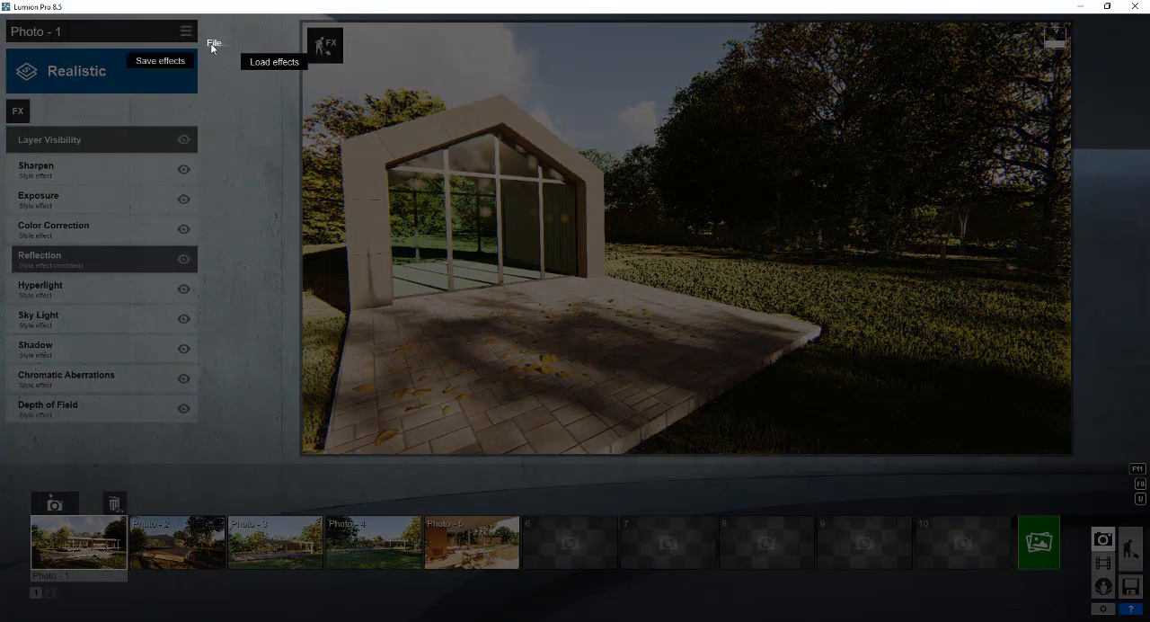
pyautogui.click(273, 62)
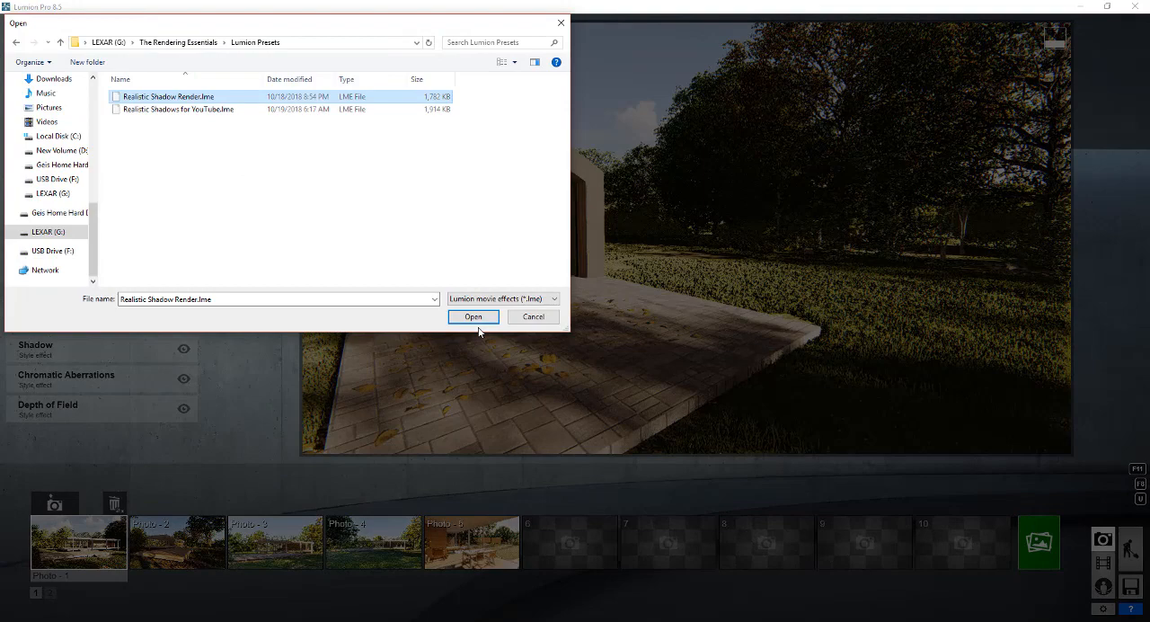
pyautogui.click(473, 316)
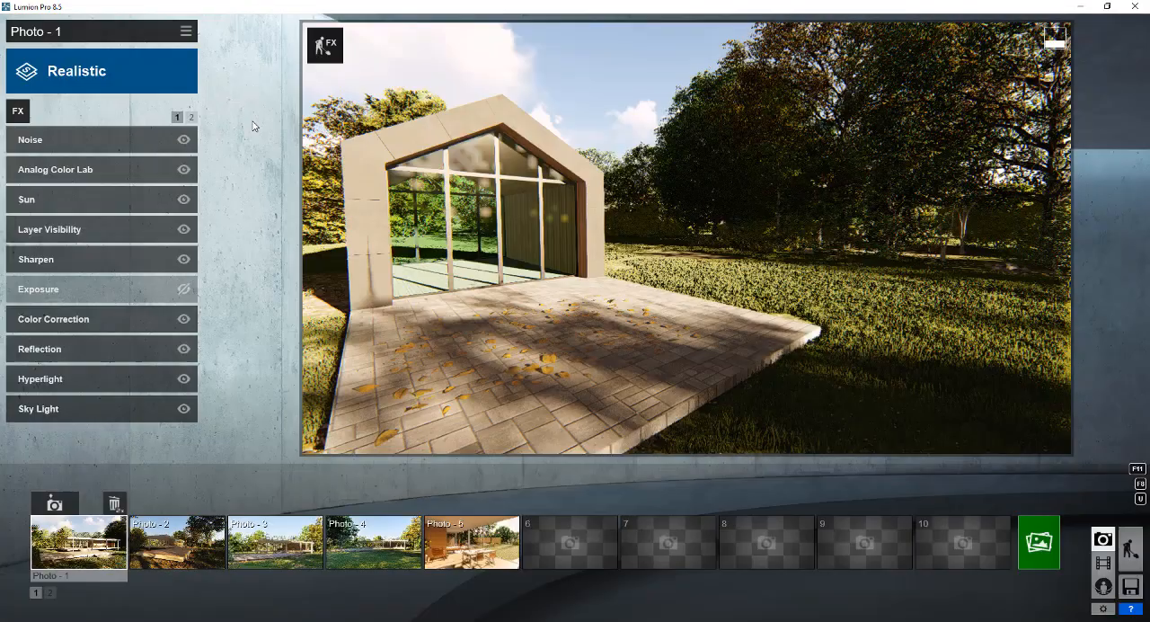
# - Apply the loaded effects so Photo - 1 becomes a Custom Style
pyautogui.click(77, 70)
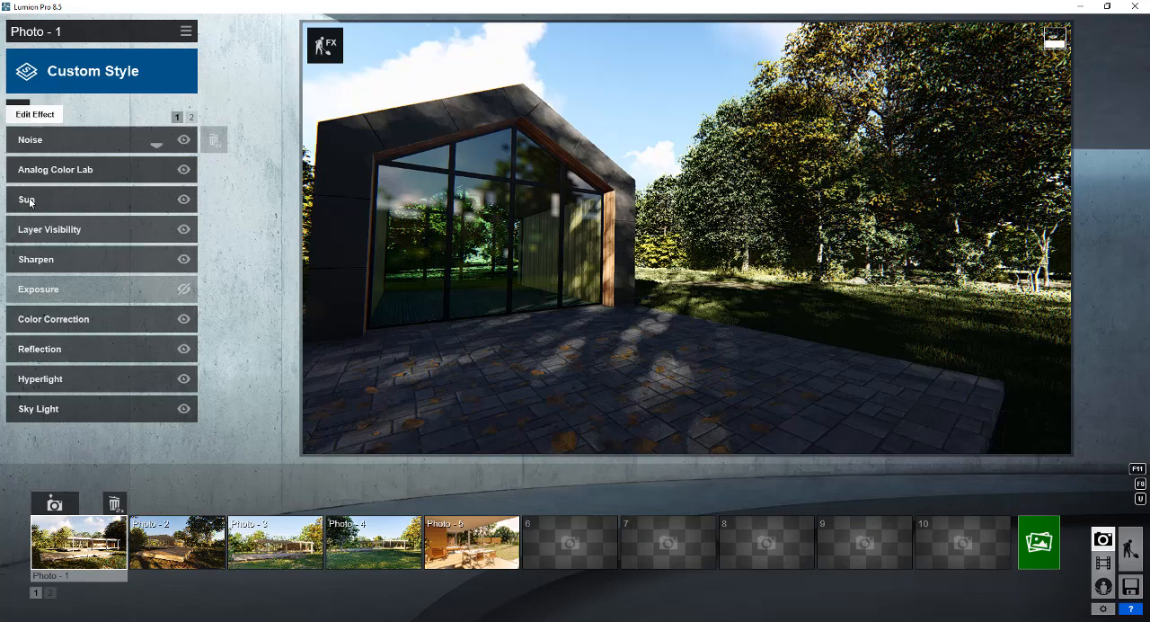
# - Swing the Sun heading until long shadows and sunlit leaves streak across the pavers
pyautogui.click(27, 199)
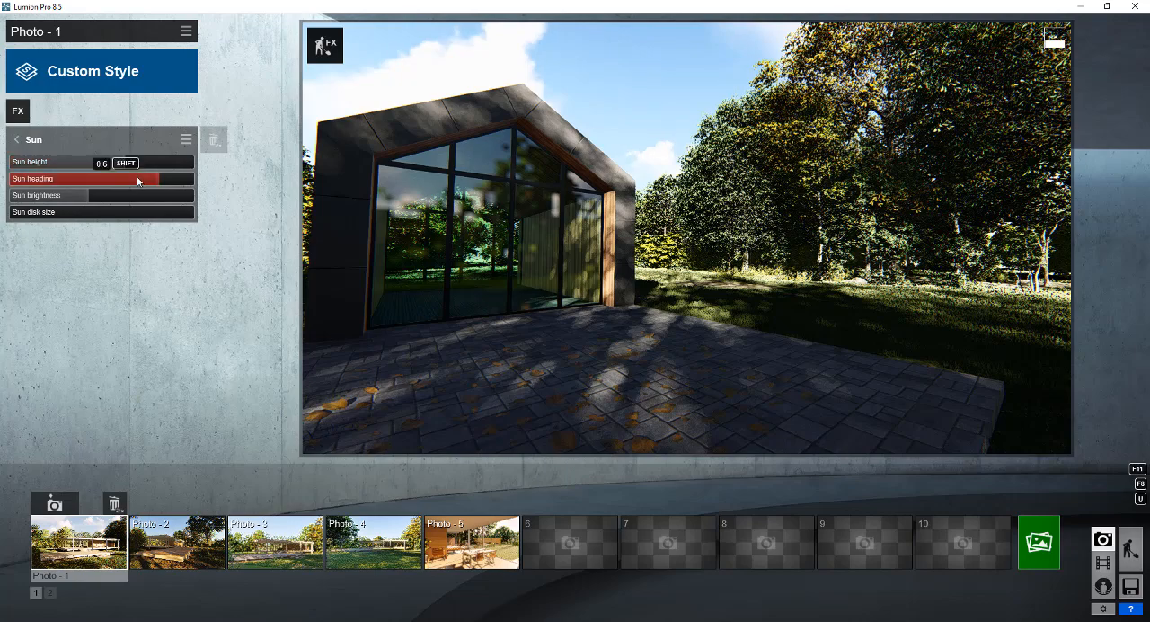
pyautogui.moveTo(134, 178); pyautogui.dragTo(125, 178)
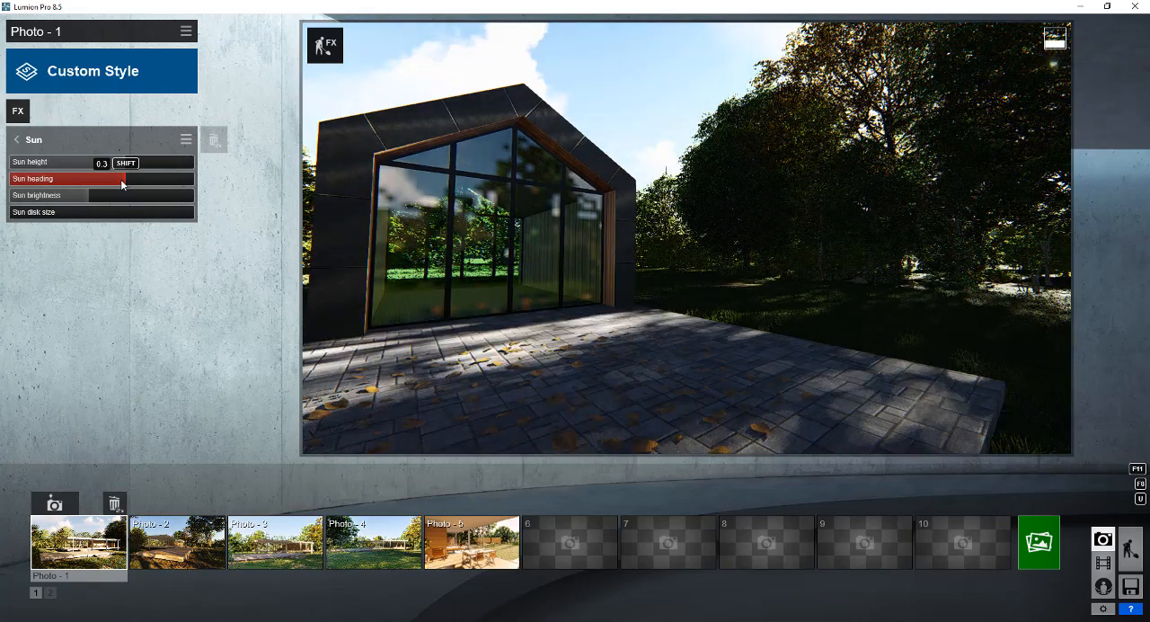
pyautogui.moveTo(126, 162); pyautogui.dragTo(108, 162)
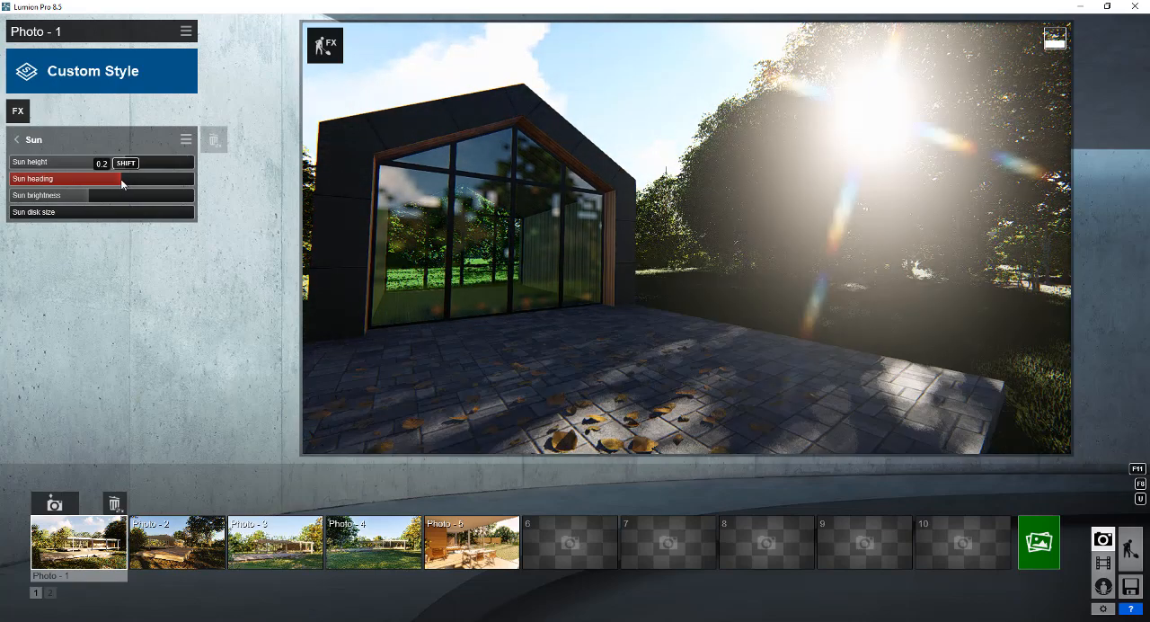
pyautogui.moveTo(89, 170); pyautogui.dragTo(125, 170)
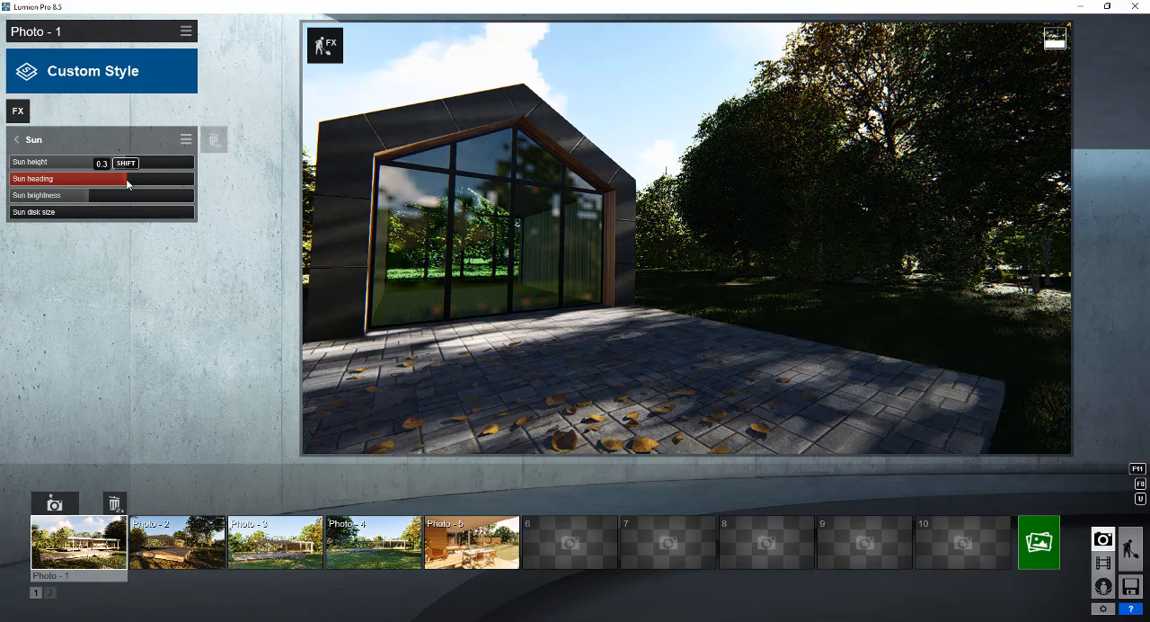
pyautogui.moveTo(126, 162); pyautogui.dragTo(117, 163)
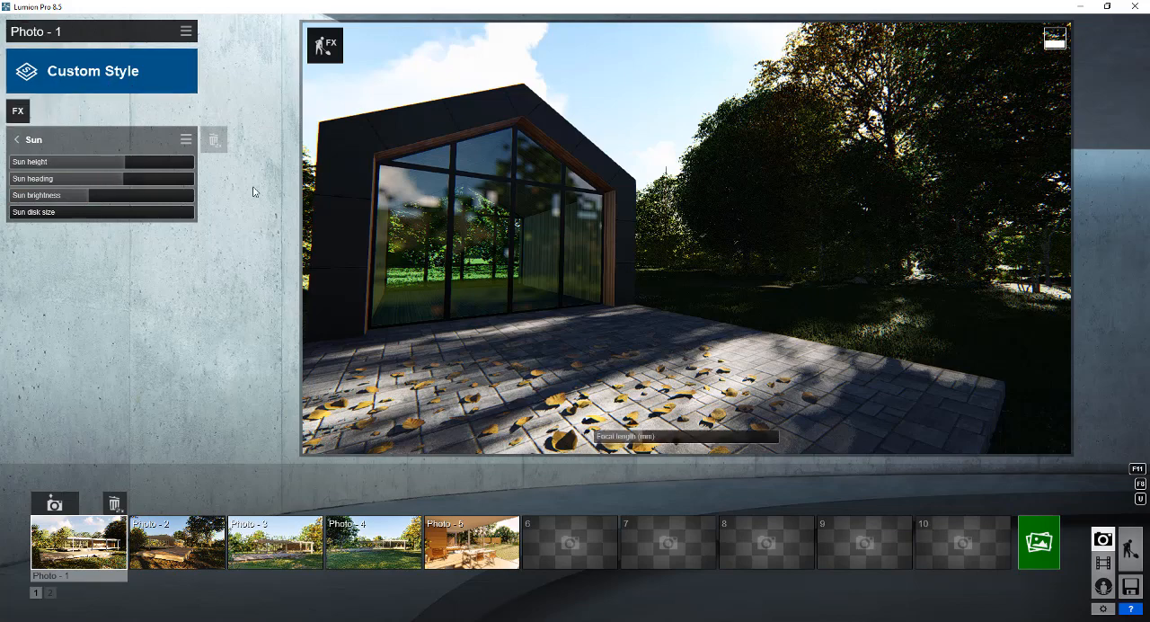
pyautogui.moveTo(678, 345)
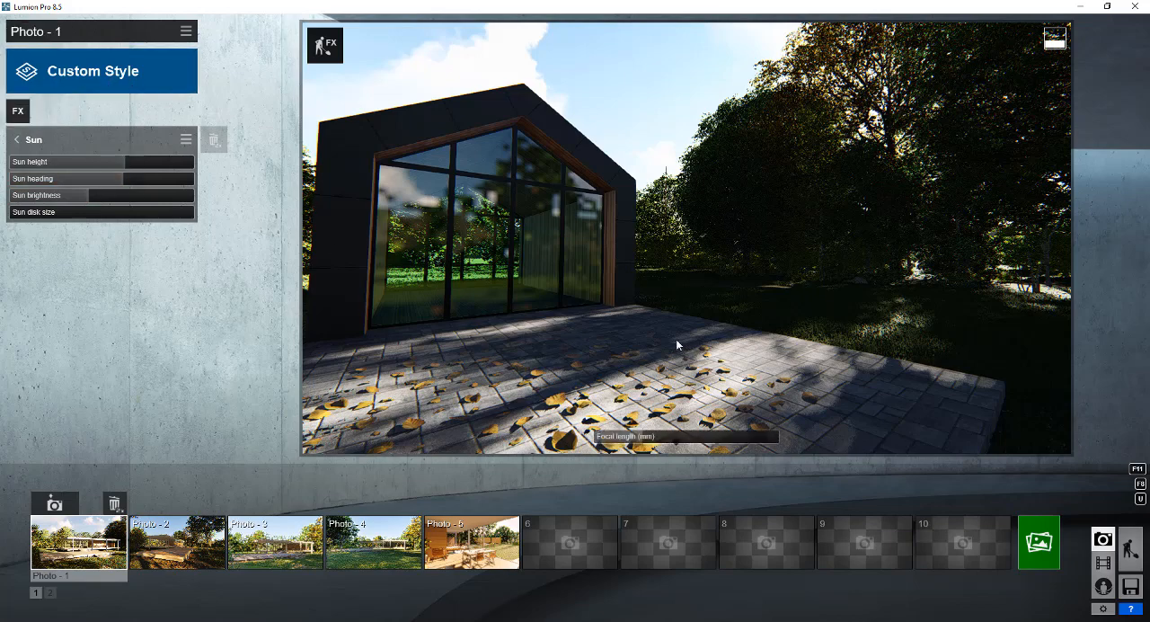
pyautogui.moveTo(1039, 548)
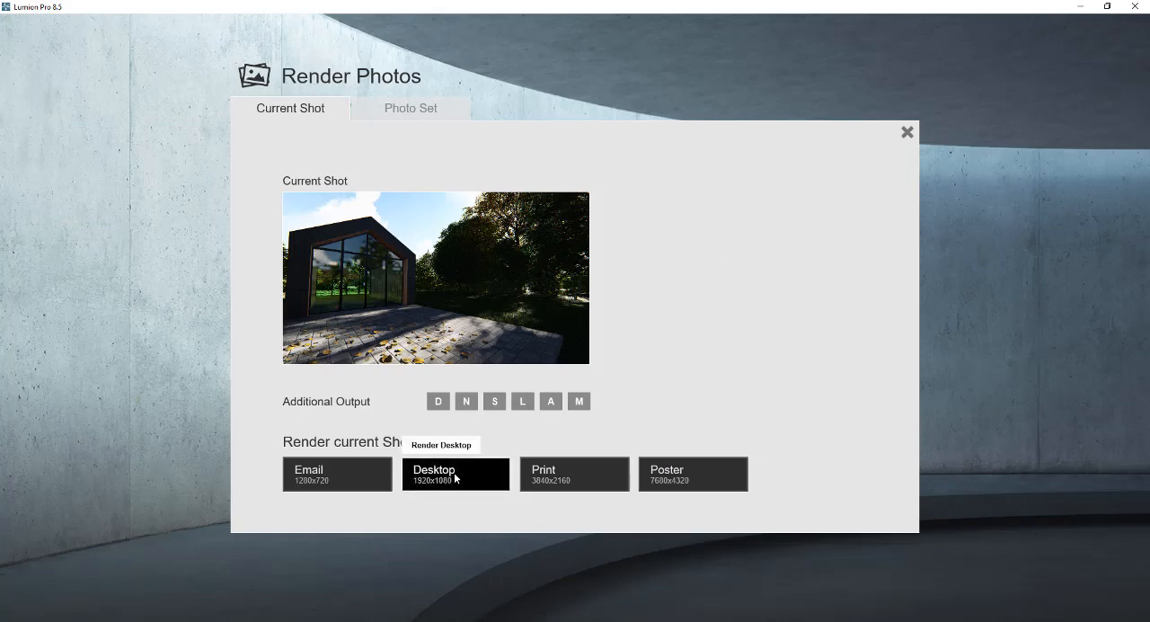
# - Render the shot as a Desktop 1920x1080 JPG saved as 'StartToFinish'
pyautogui.click(456, 474)
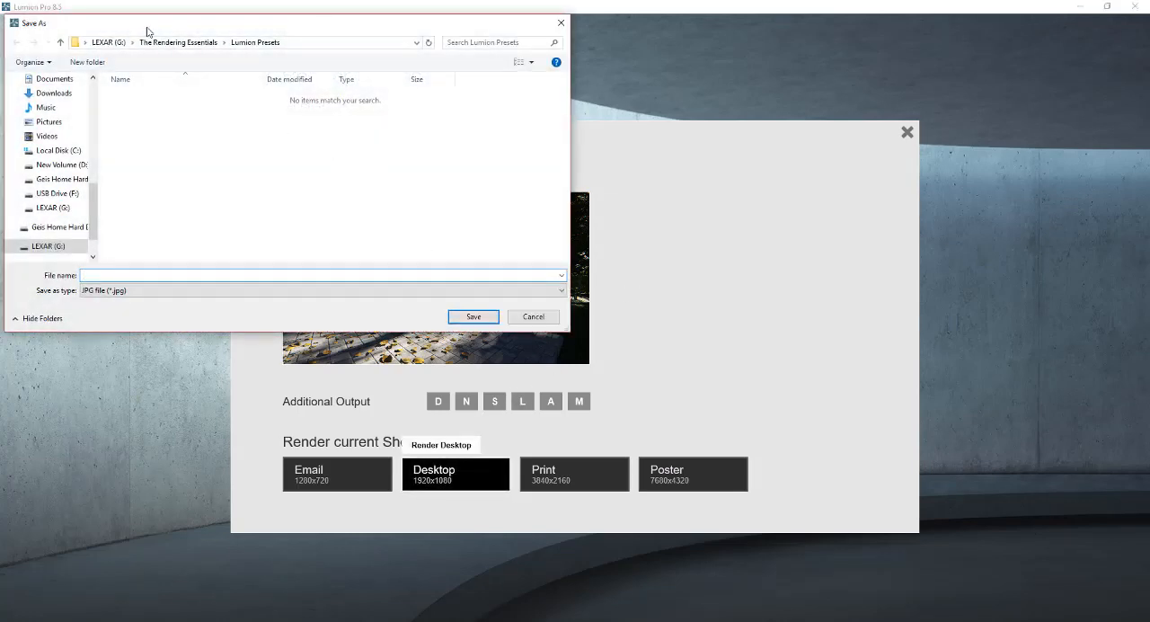
pyautogui.moveTo(172, 55)
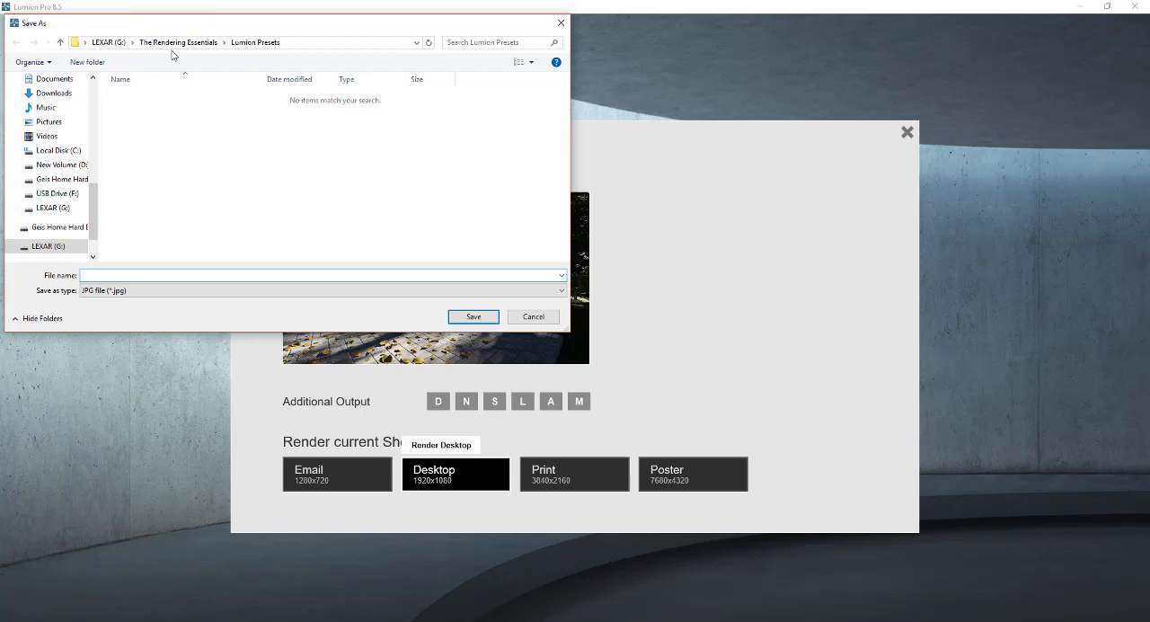
pyautogui.write('StartToFinish')
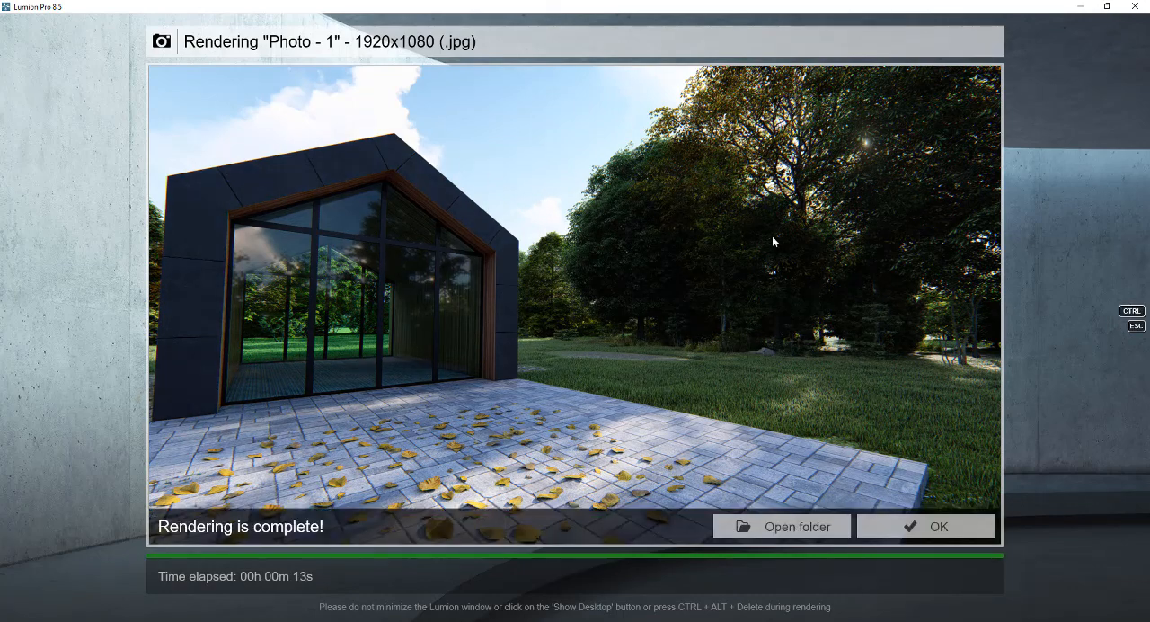
pyautogui.moveTo(935, 239)
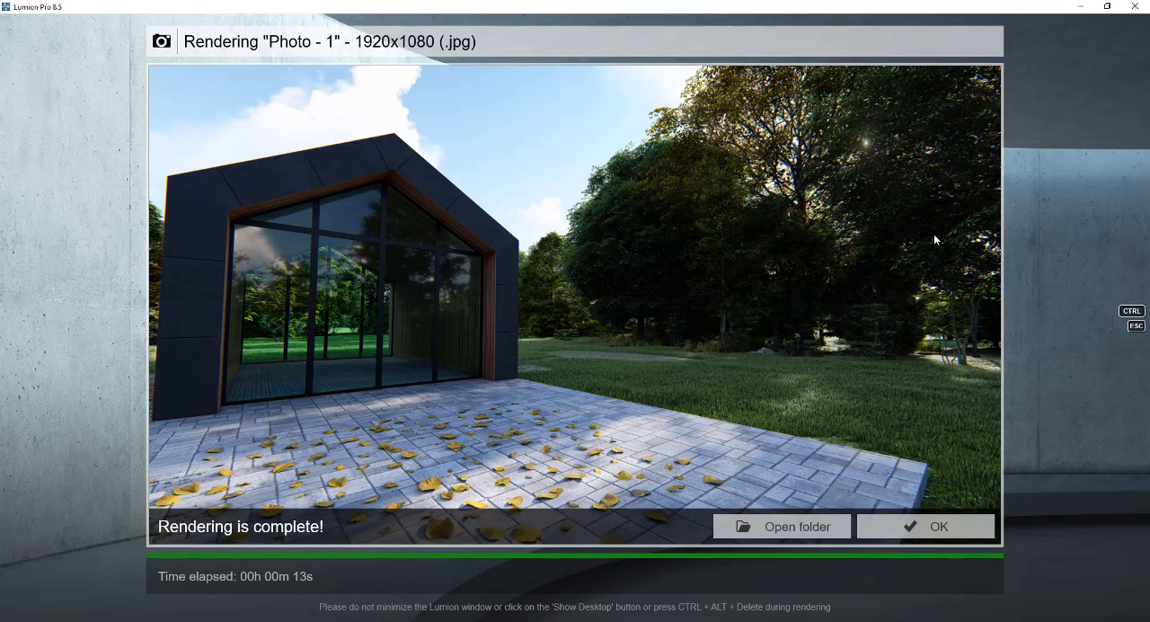
pyautogui.moveTo(566, 356)
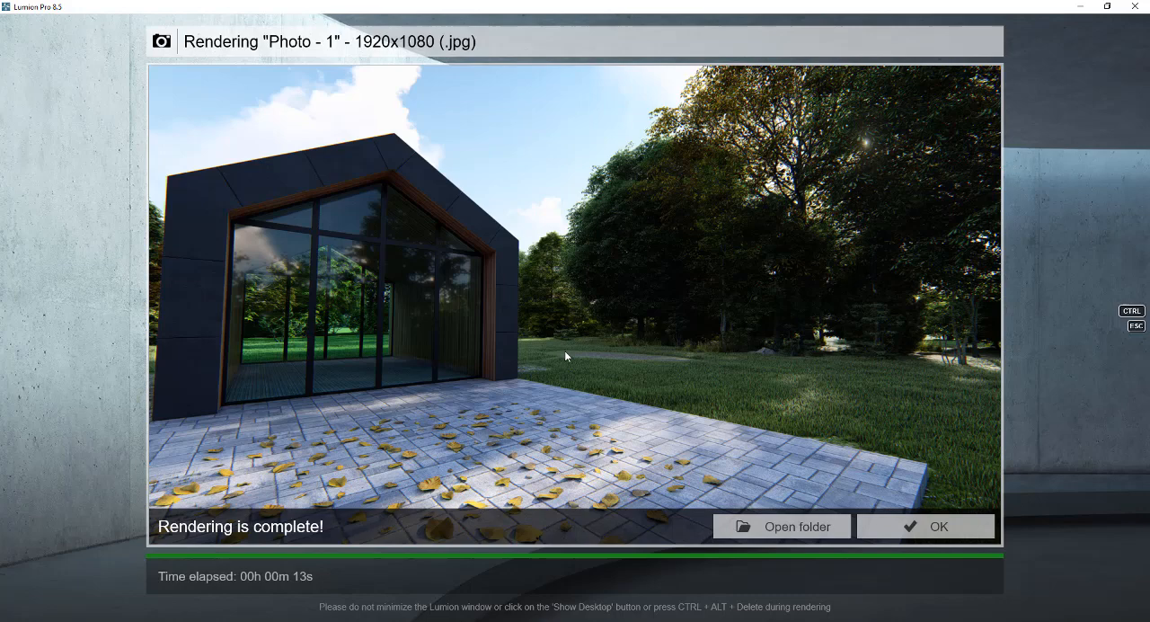
pyautogui.moveTo(278, 351)
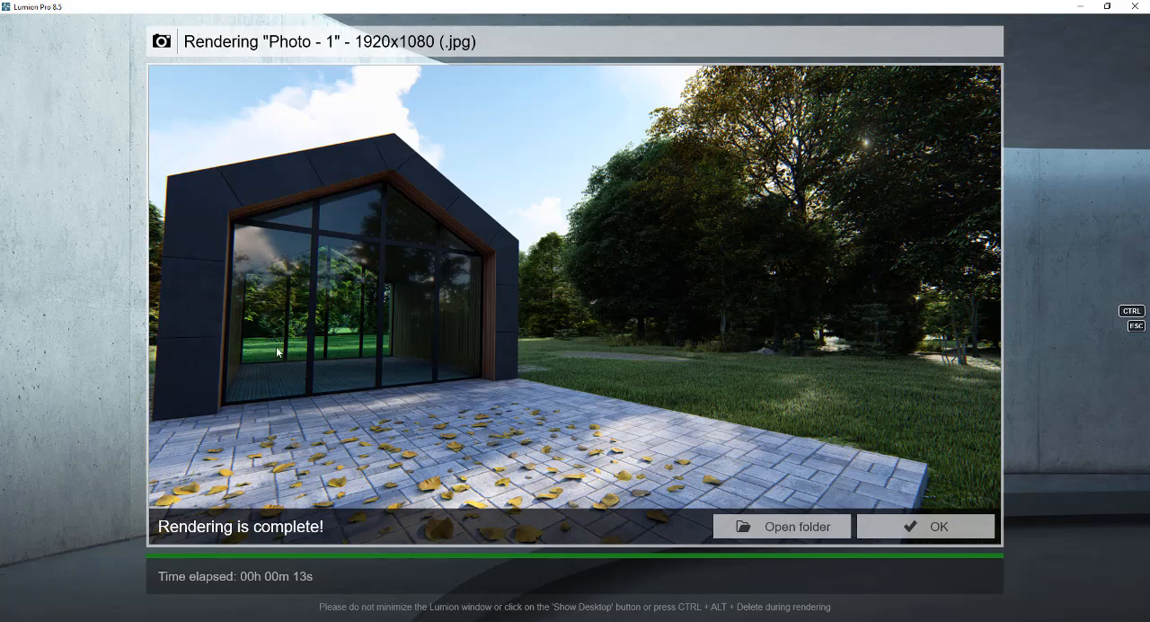
pyautogui.moveTo(885, 319)
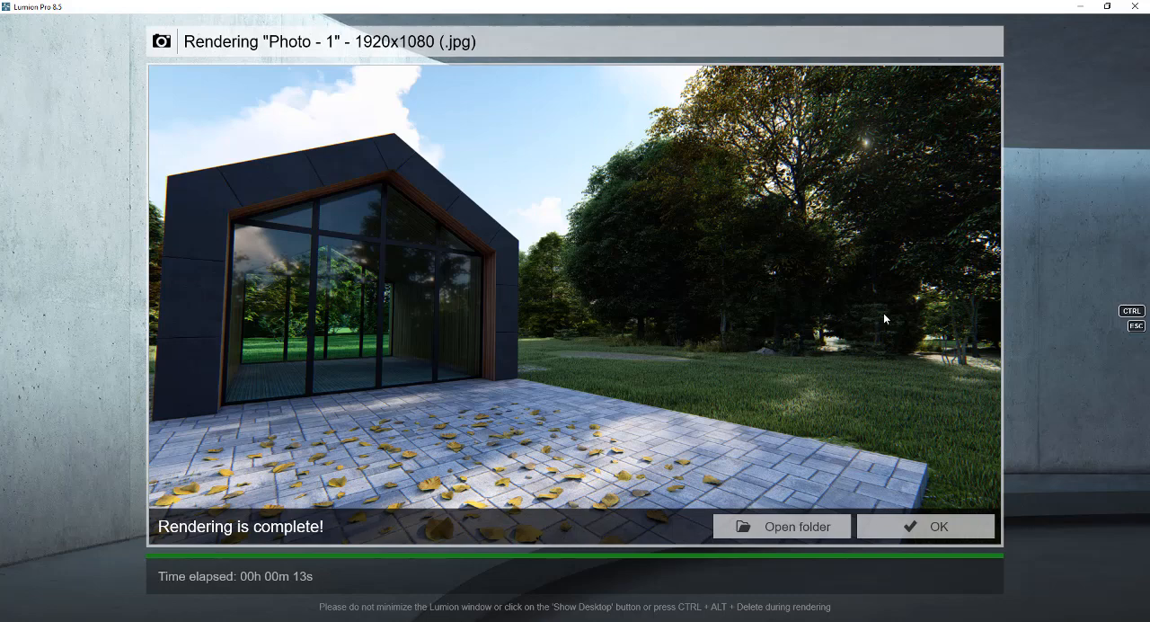
pyautogui.moveTo(769, 368)
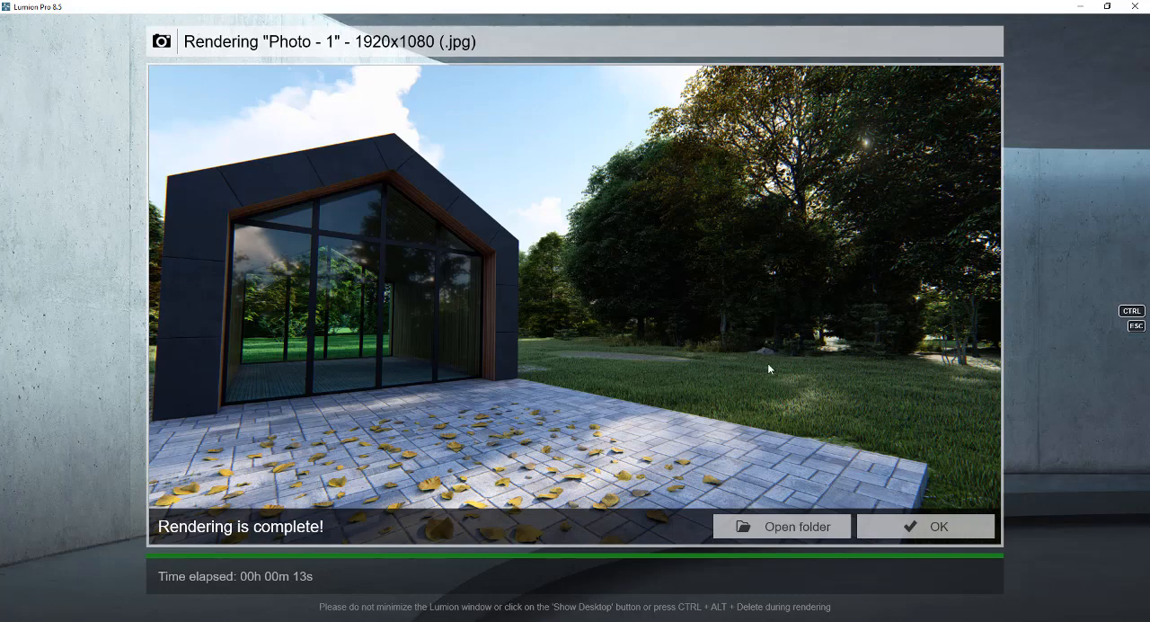
pyautogui.moveTo(795, 400)
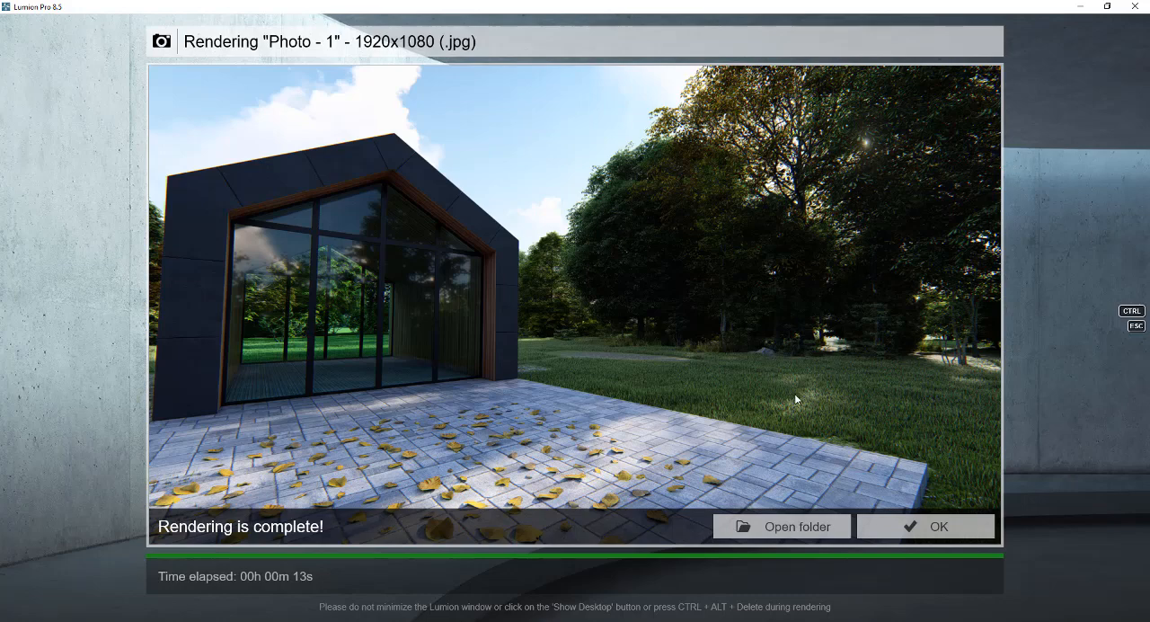
pyautogui.moveTo(816, 395)
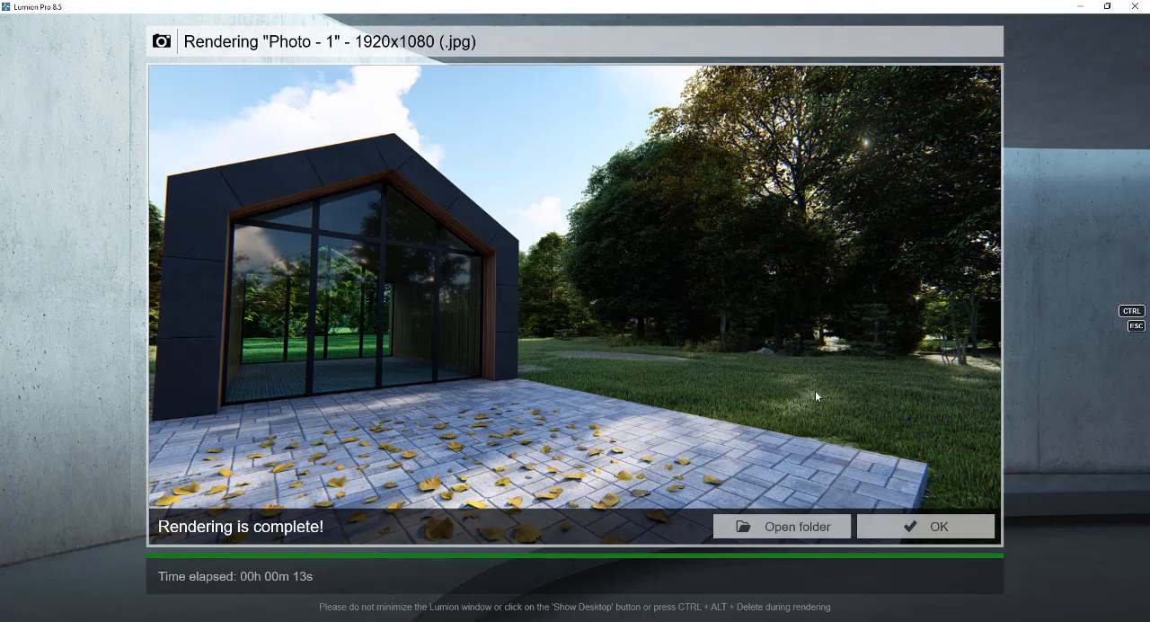
pyautogui.moveTo(851, 433)
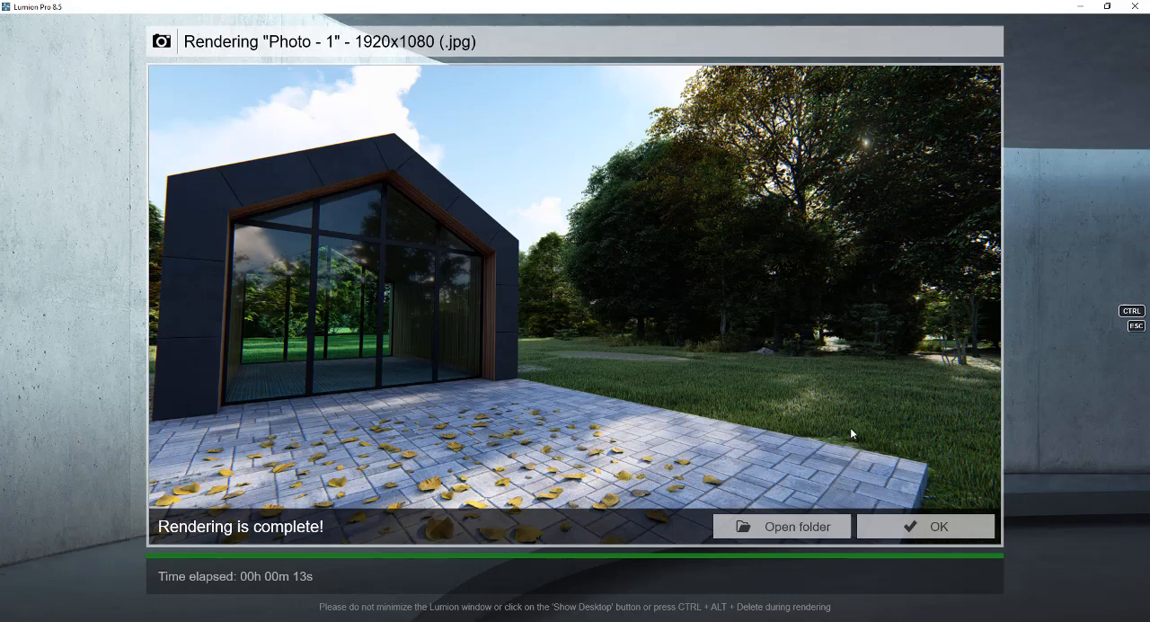
pyautogui.moveTo(611, 292)
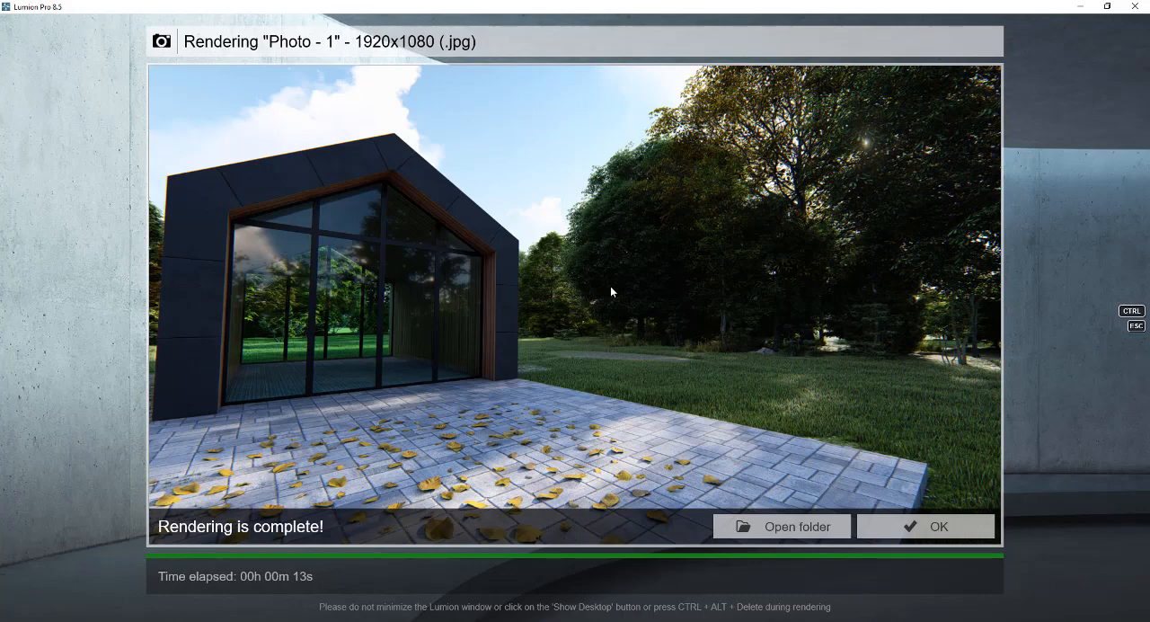
pyautogui.moveTo(382, 260)
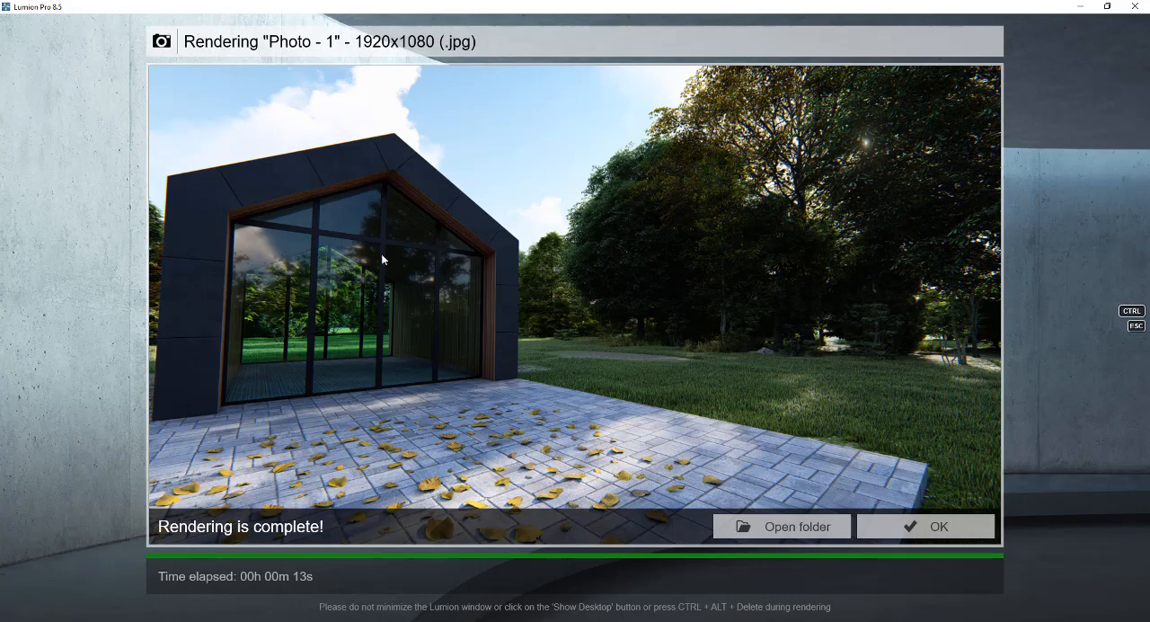
pyautogui.moveTo(728, 243)
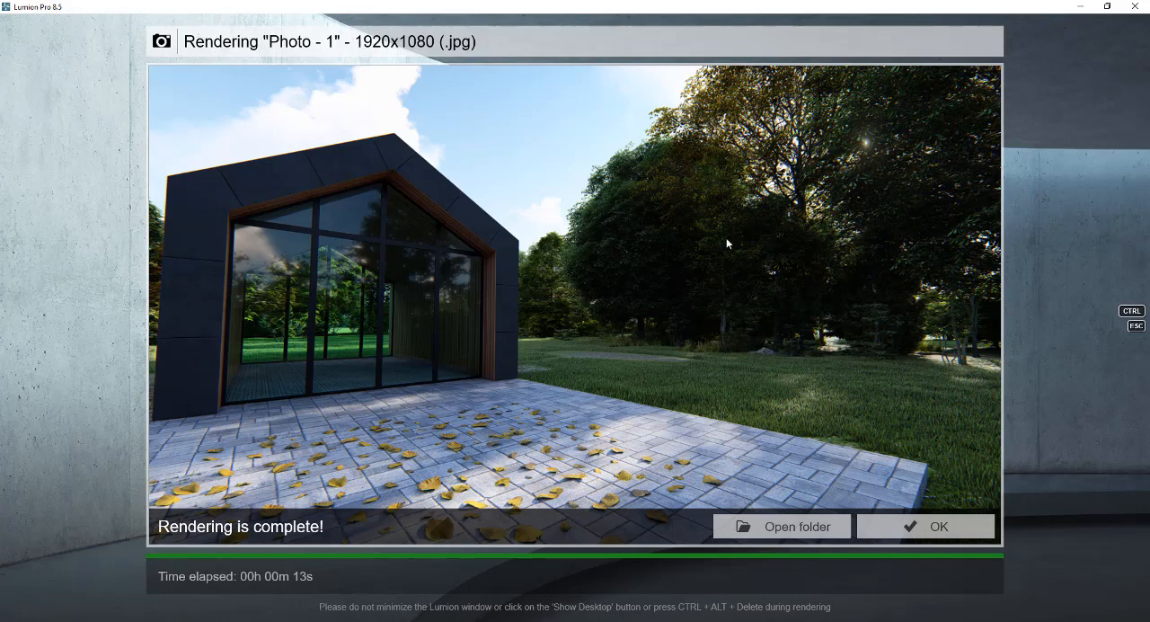
pyautogui.moveTo(518, 386)
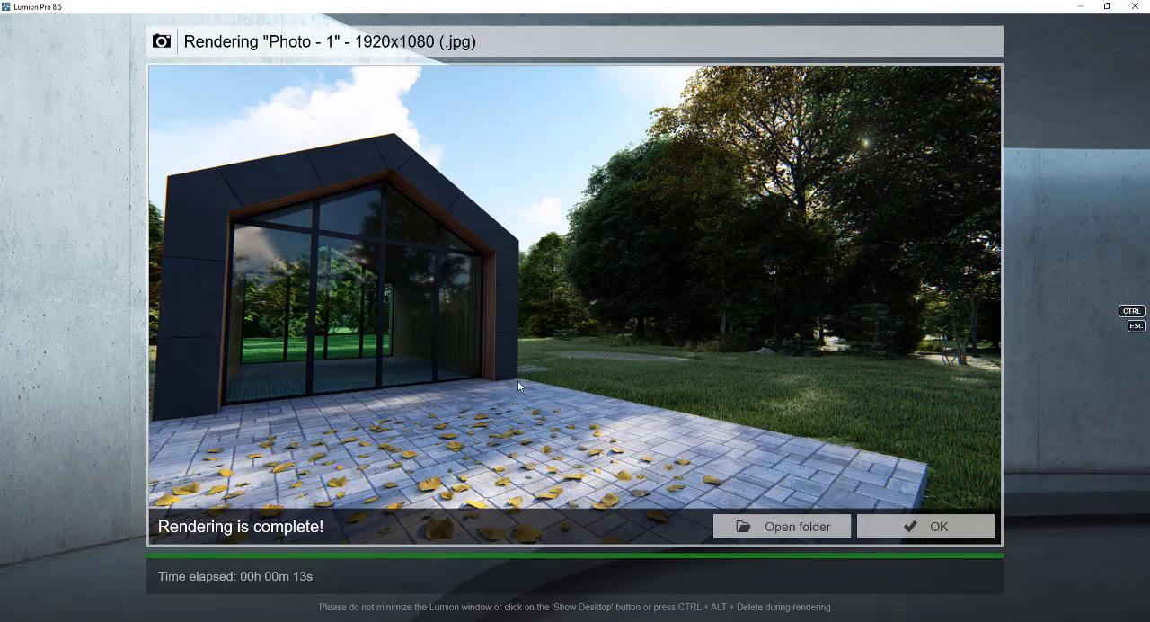
pyautogui.moveTo(536, 349)
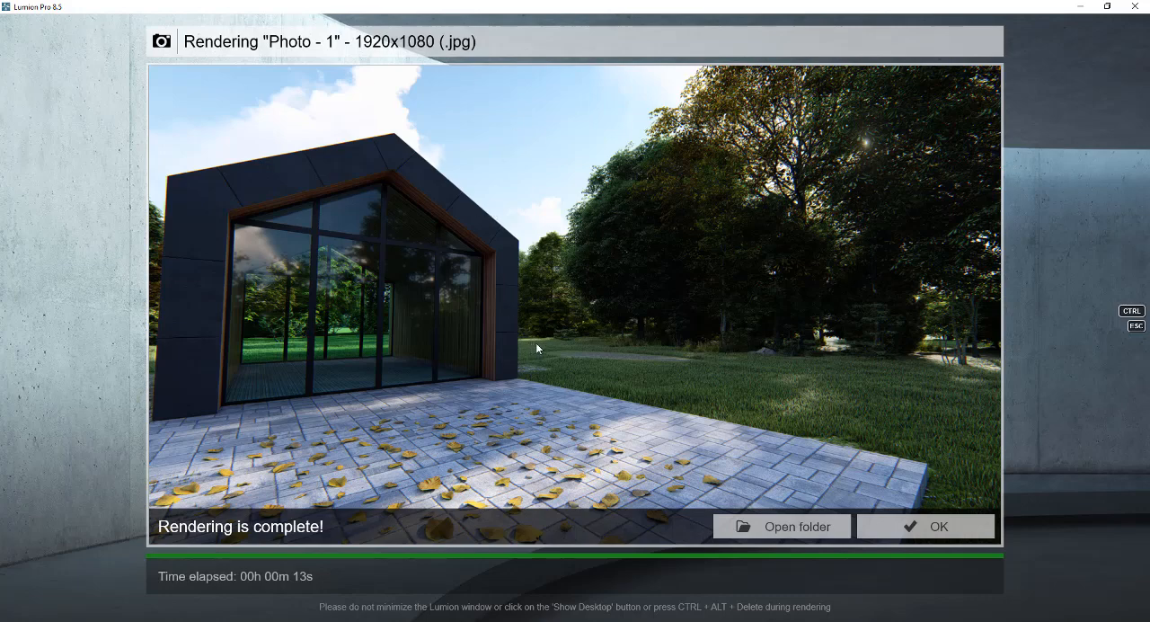